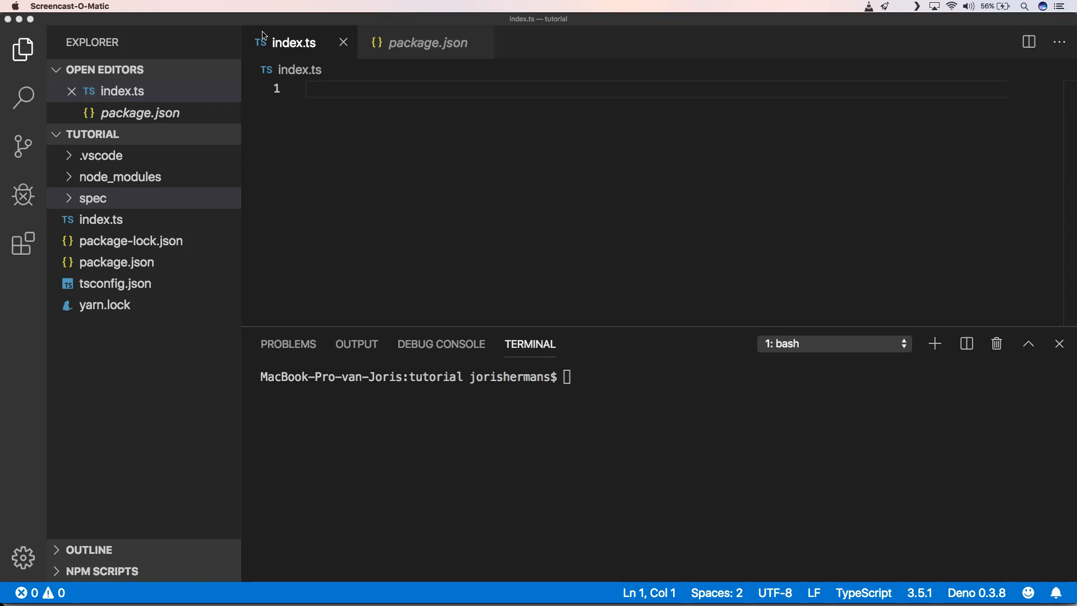
pyautogui.moveTo(315, 98)
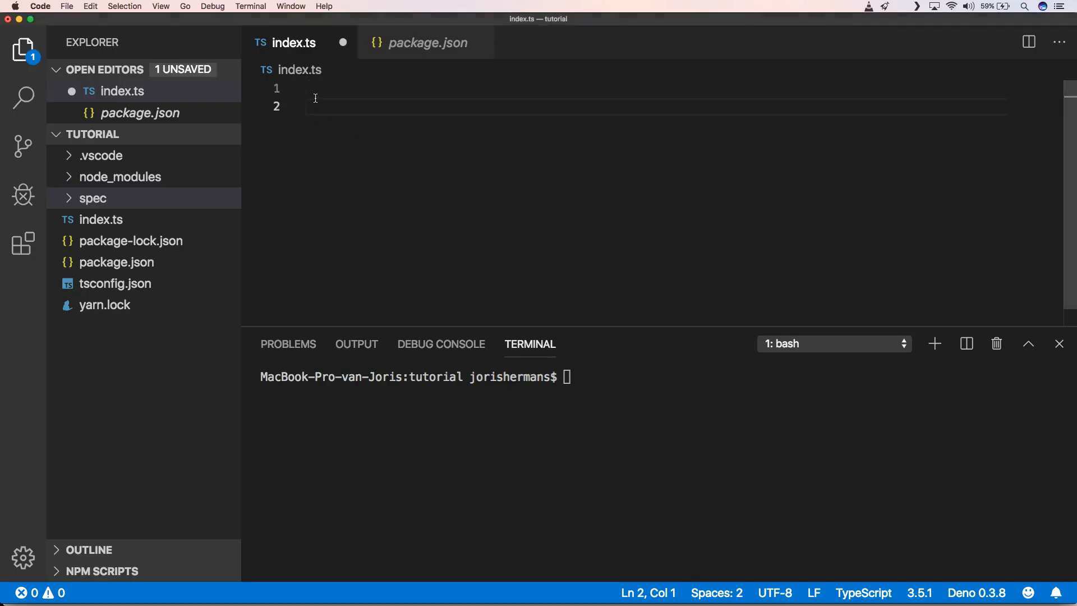
# Write of(1, 2, 3).pipe(map(x => x*2)) in index.ts and highlight the of and map names
pyautogui.write('of(1, 2, 3).pipe(map(x => x*2))')
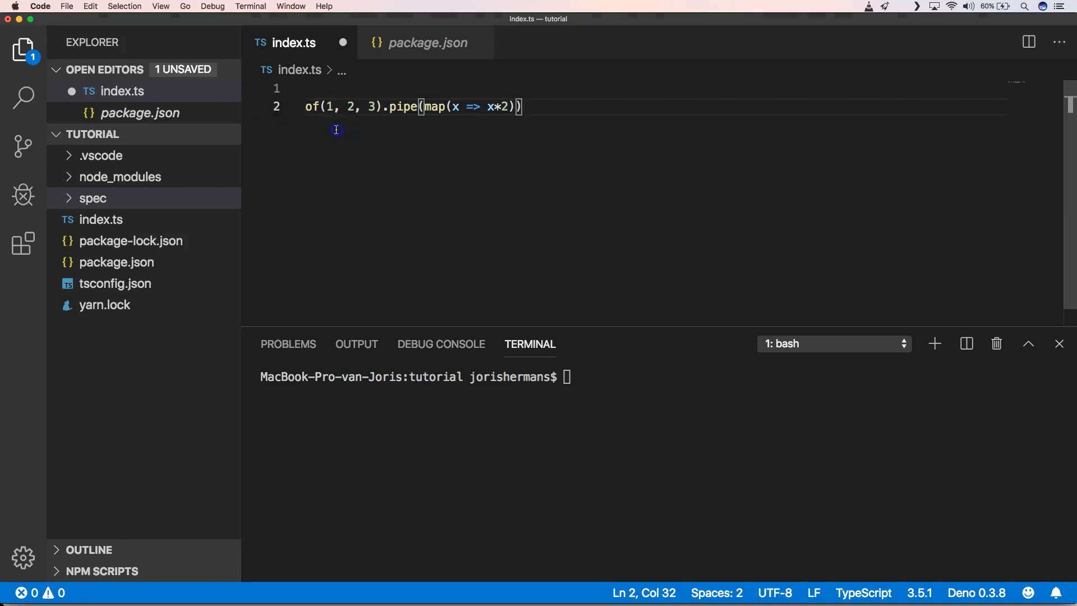
pyautogui.doubleClick(311, 106)
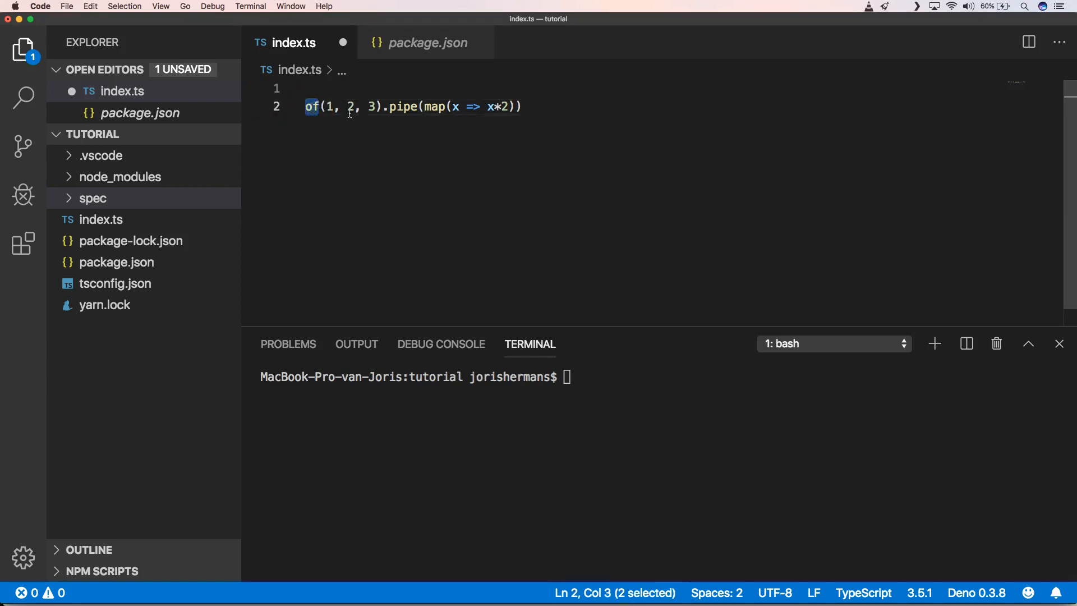
pyautogui.doubleClick(404, 107)
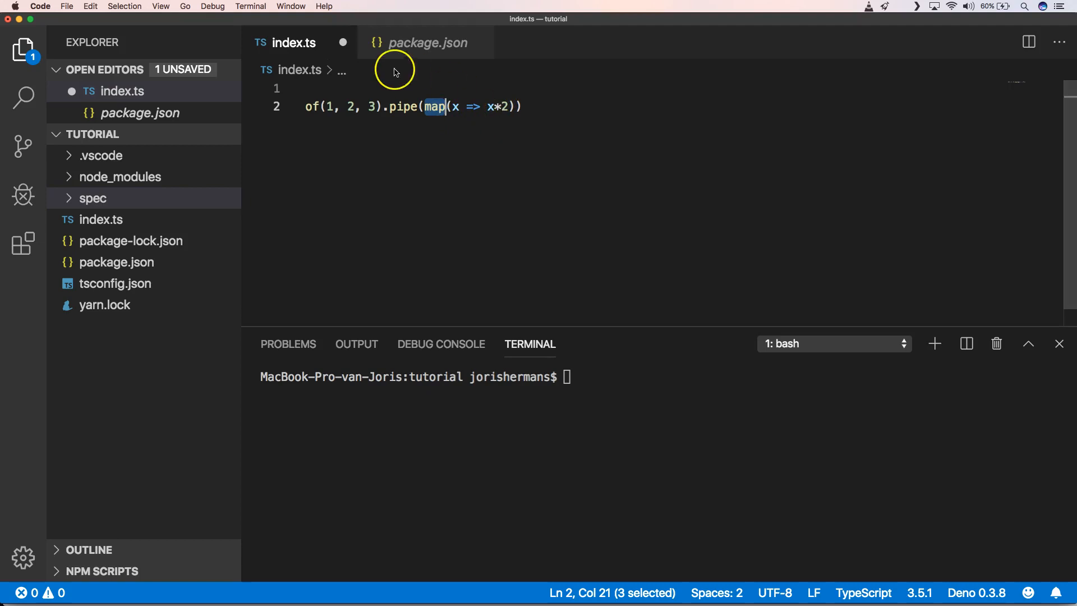
pyautogui.click(306, 87)
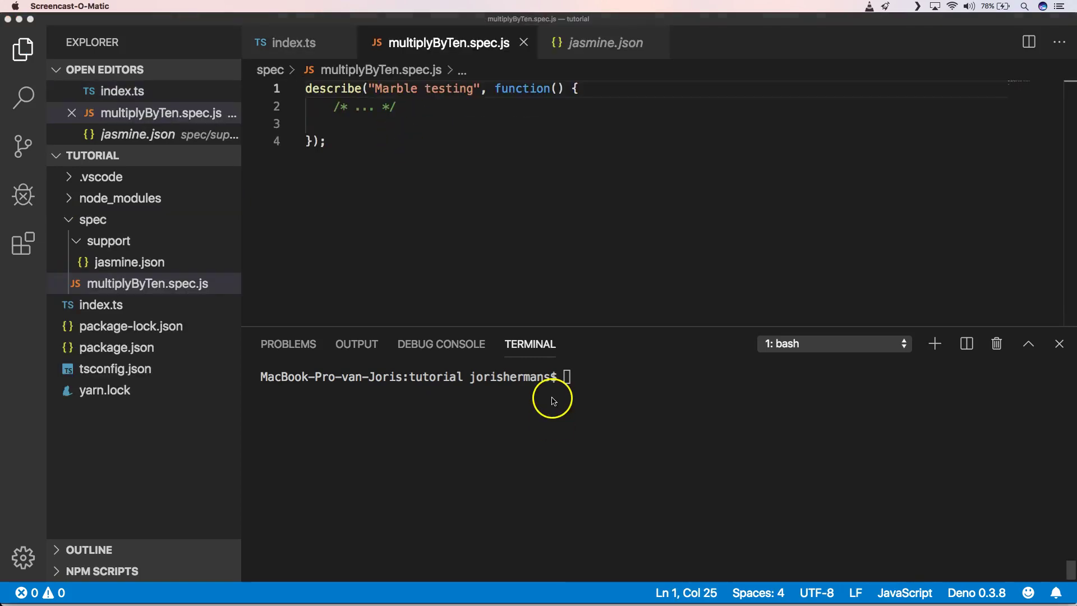
# Run yarn add rxjs in the terminal, then start yarn add jasmine-marbles
pyautogui.write('yarn')
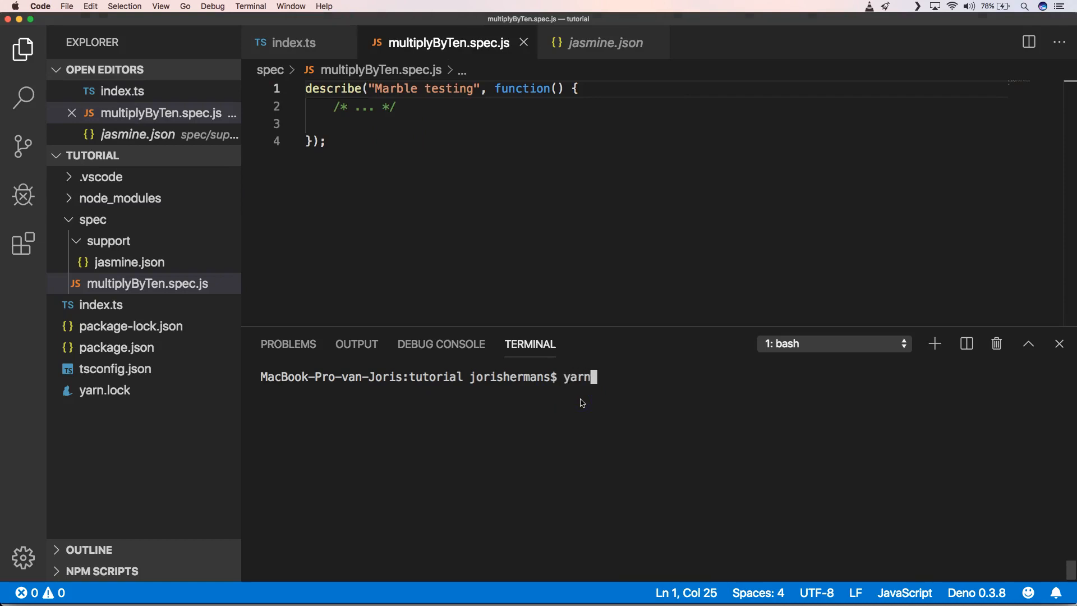
pyautogui.write('add rxjs')
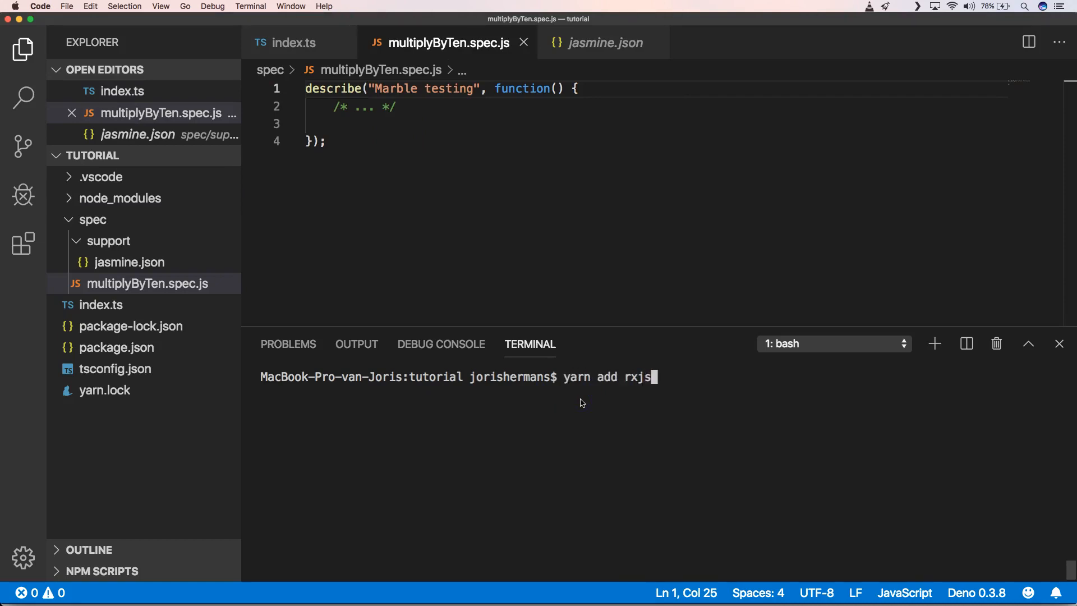
pyautogui.press('Return')
pyautogui.write('yarn add')
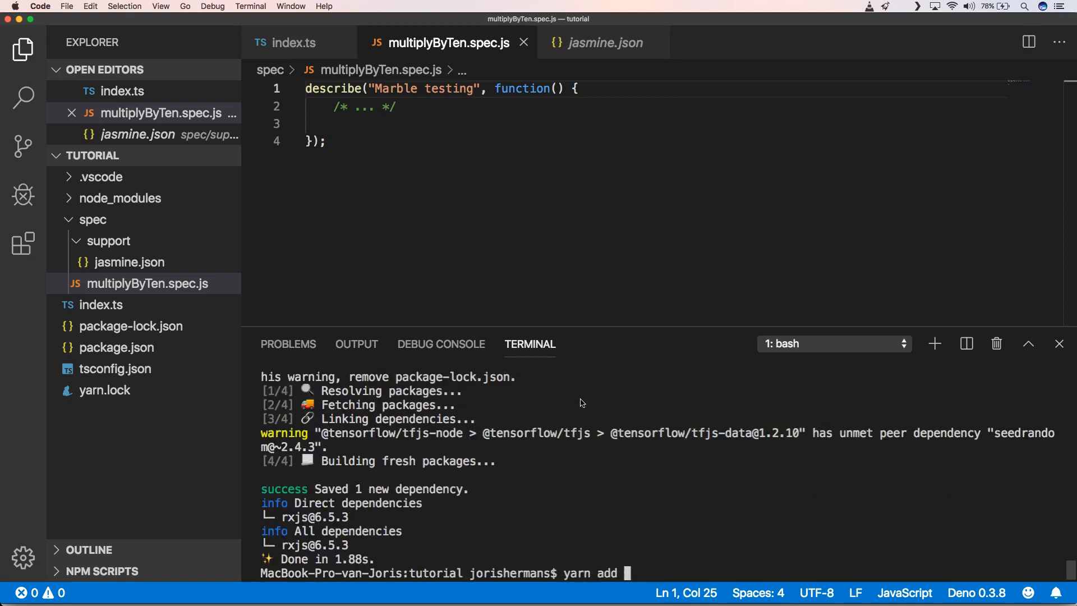
pyautogui.write('jasmine-m')
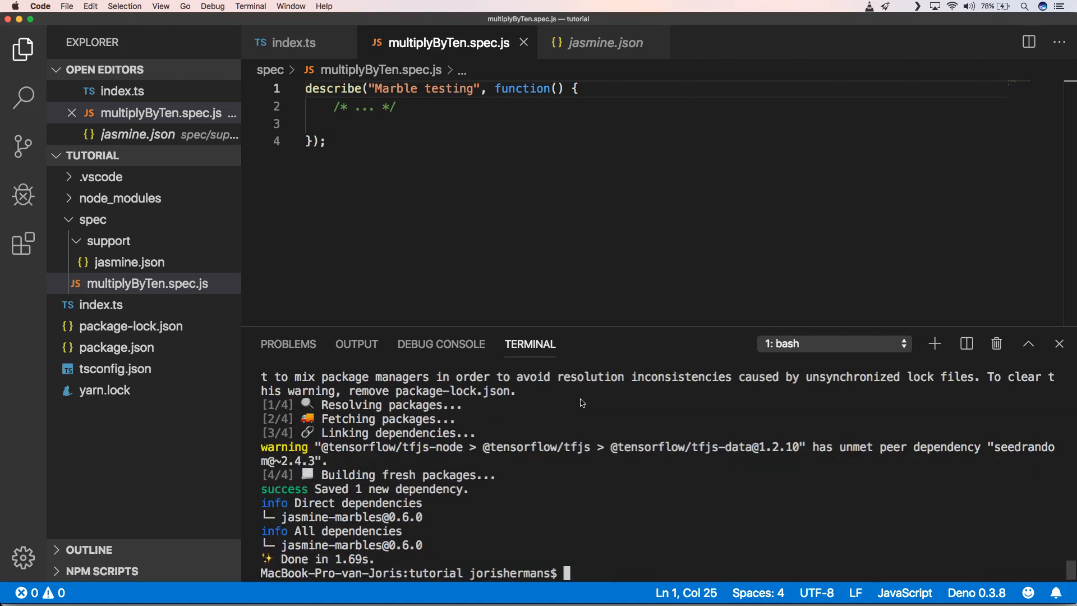
# Add import { cold, hot } from 'jasmine-marbles' above the describe block
pyautogui.press('Enter')
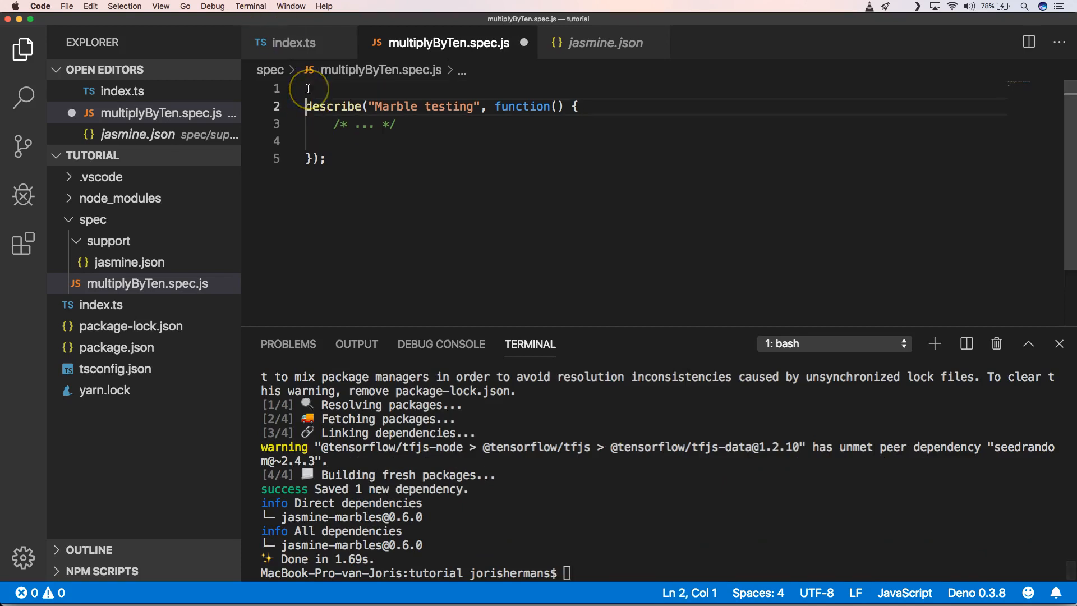
pyautogui.press('Return')
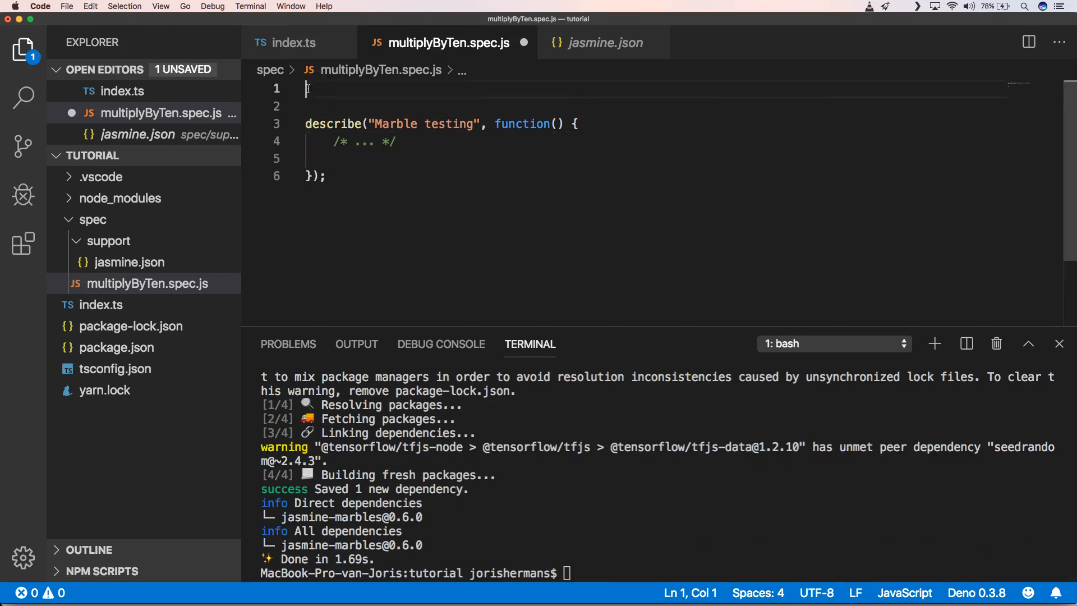
pyautogui.write("import { cold, hot } from 'jasmine-marbles';")
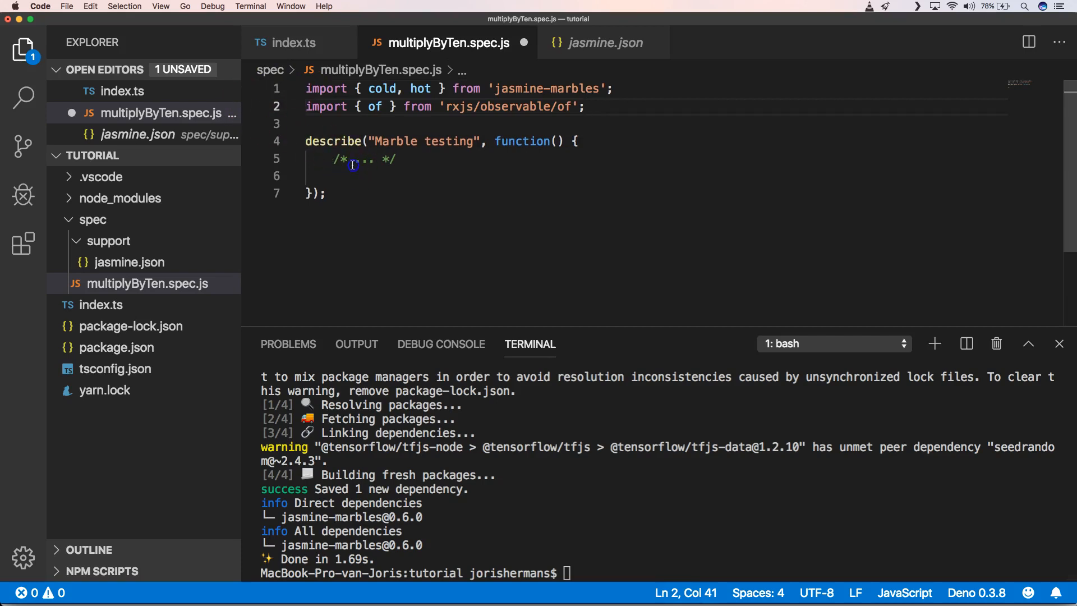
pyautogui.click(352, 164)
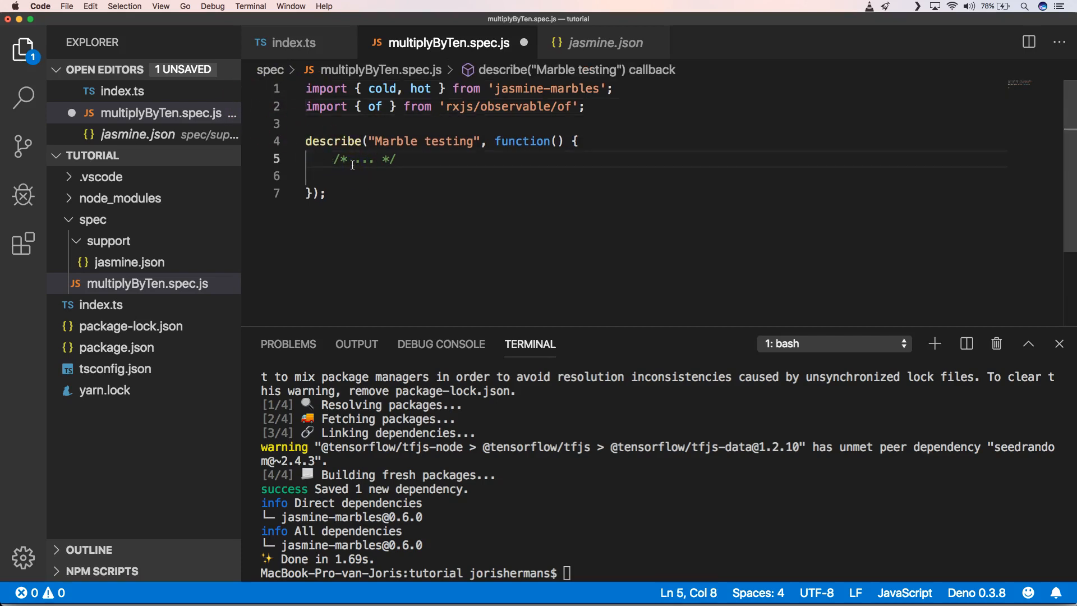
# Highlight the imported cold and hot helpers to explain them
pyautogui.doubleClick(382, 89)
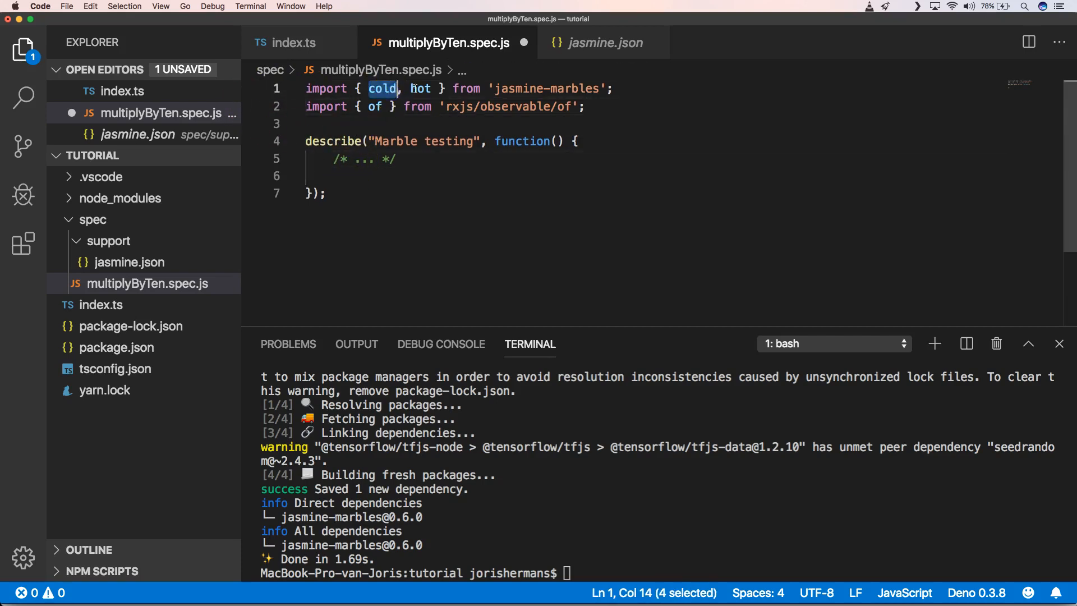
pyautogui.doubleClick(419, 87)
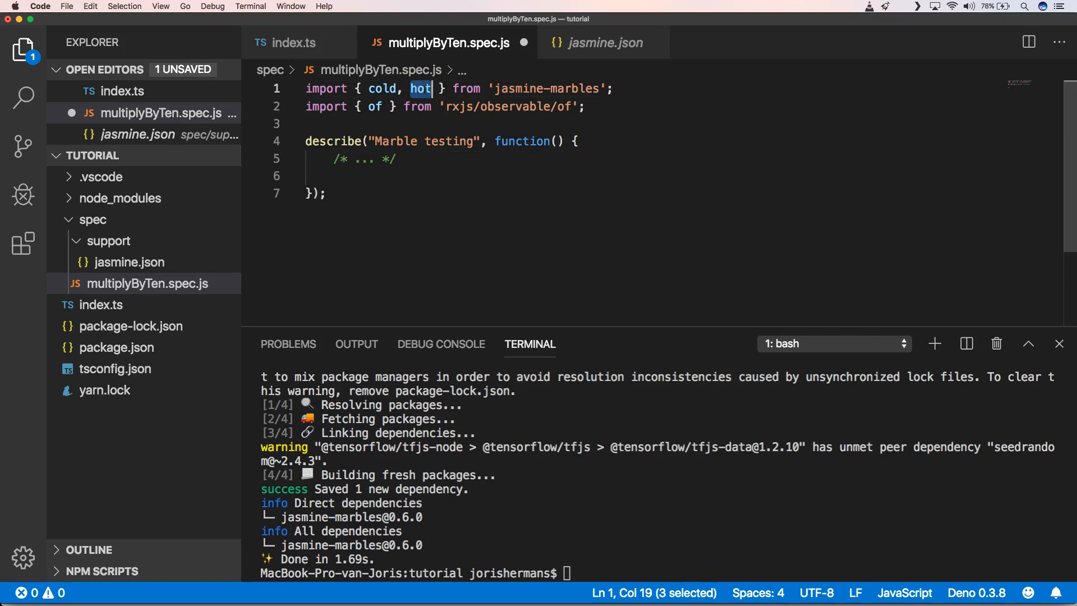
pyautogui.doubleClick(381, 89)
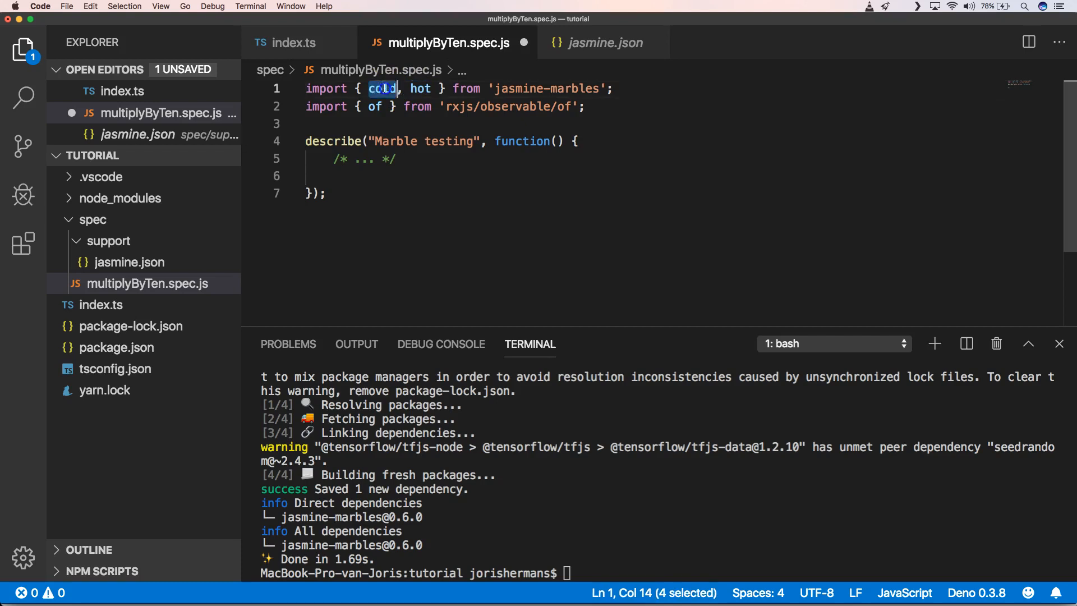
pyautogui.doubleClick(421, 88)
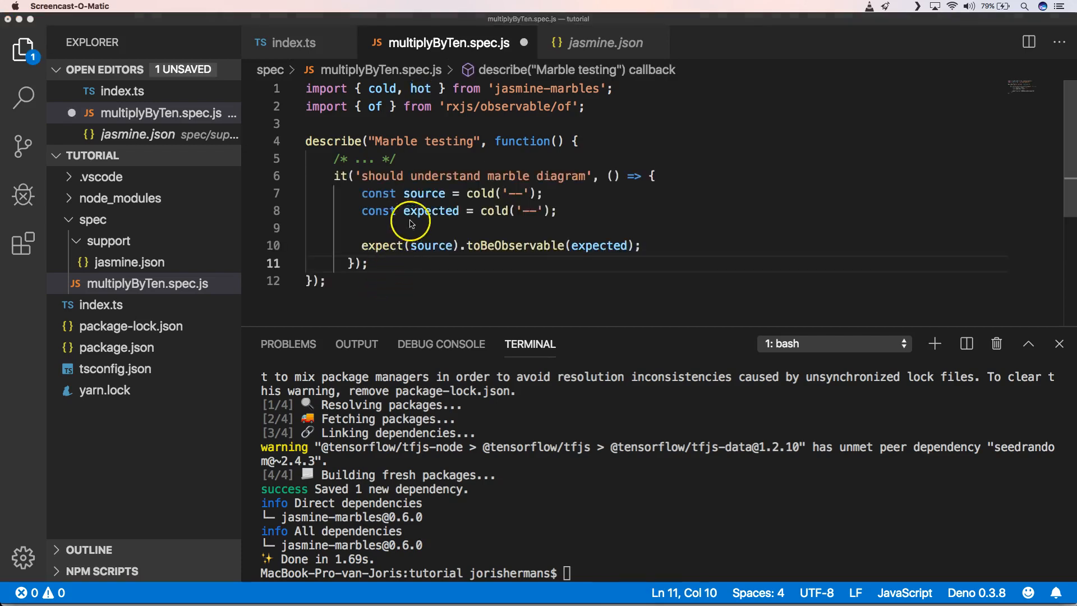
# Review the source and expected cold('--') streams in the 'should understand marble diagram' test
pyautogui.doubleClick(424, 193)
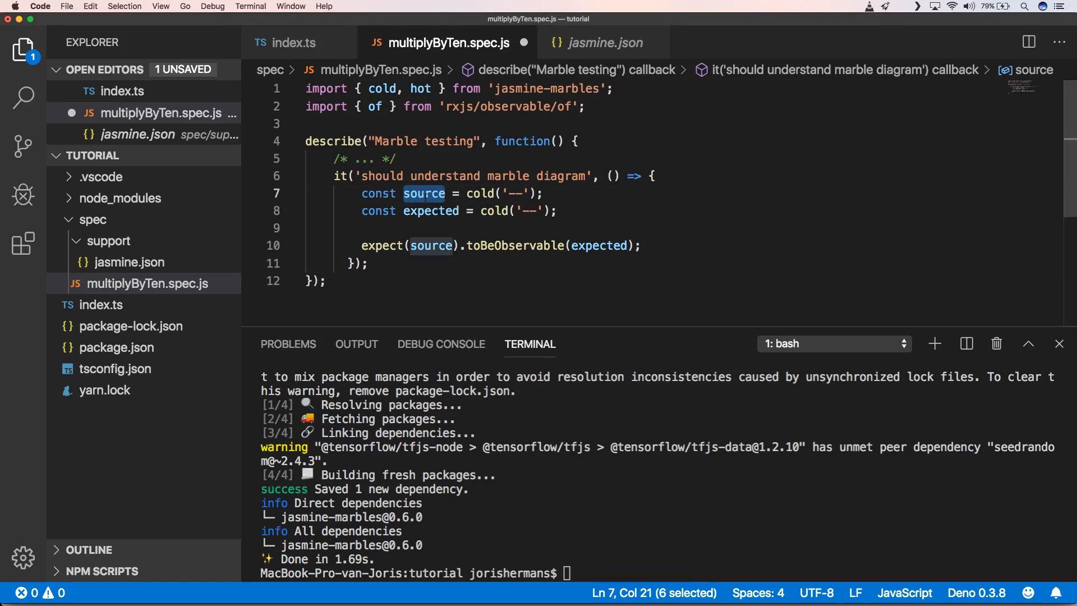
pyautogui.moveTo(432, 246)
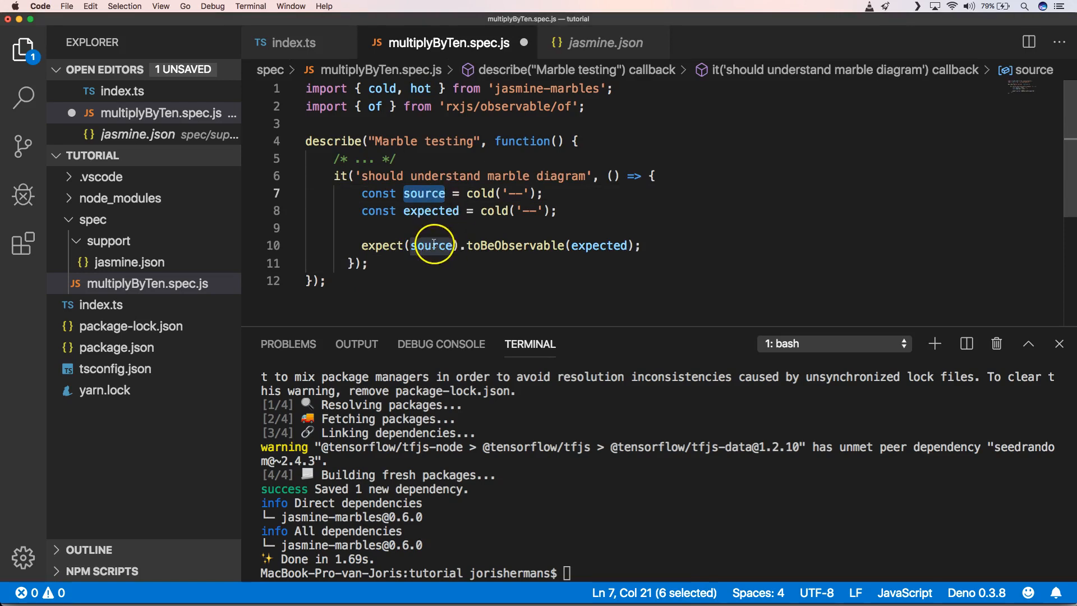
pyautogui.moveTo(491, 211)
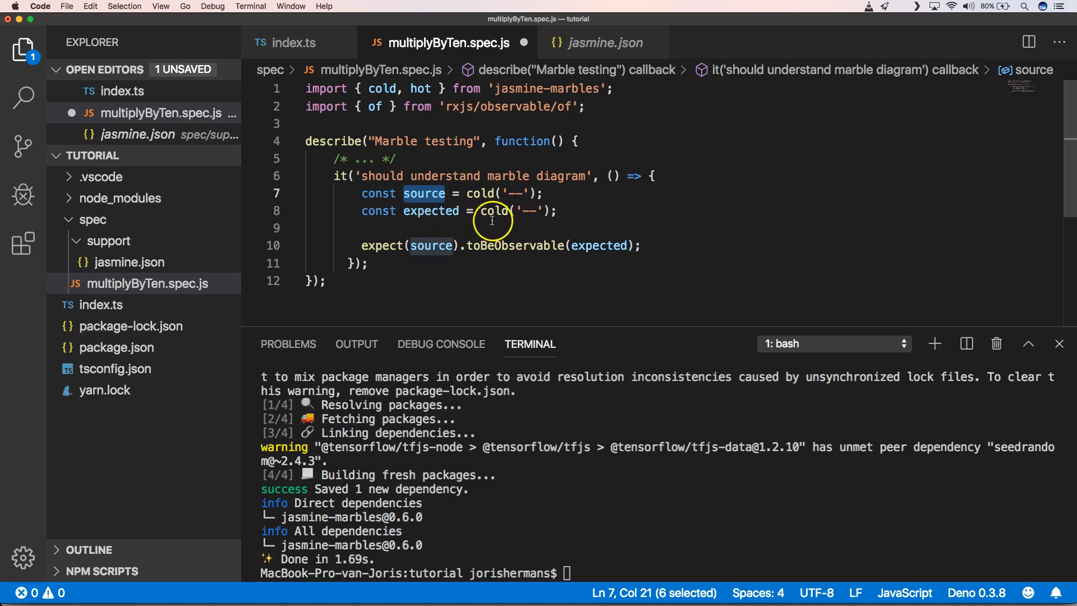
pyautogui.doubleClick(491, 211)
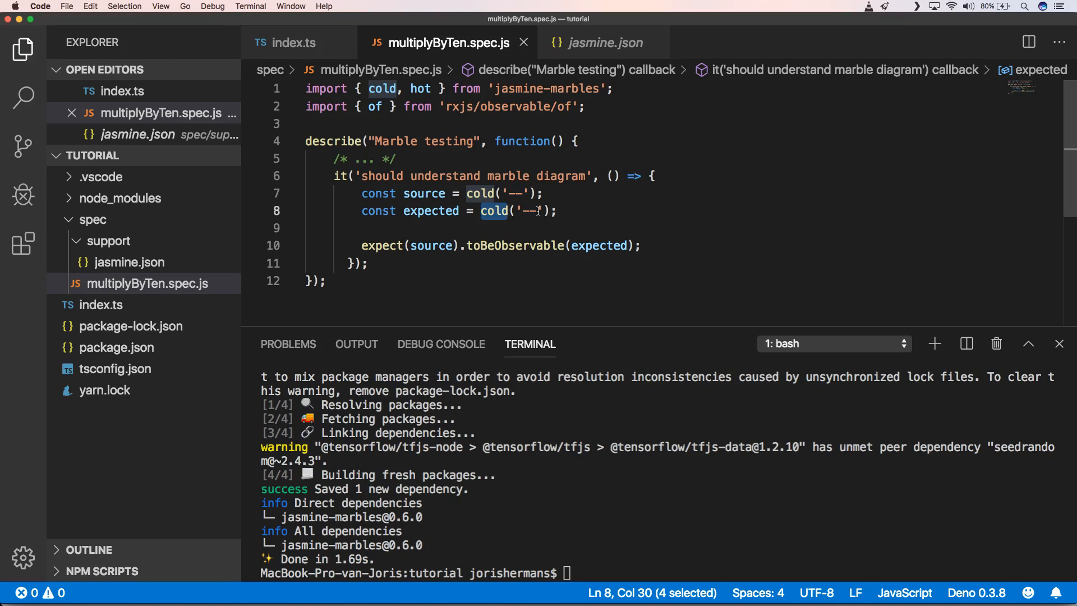
pyautogui.press('enter')
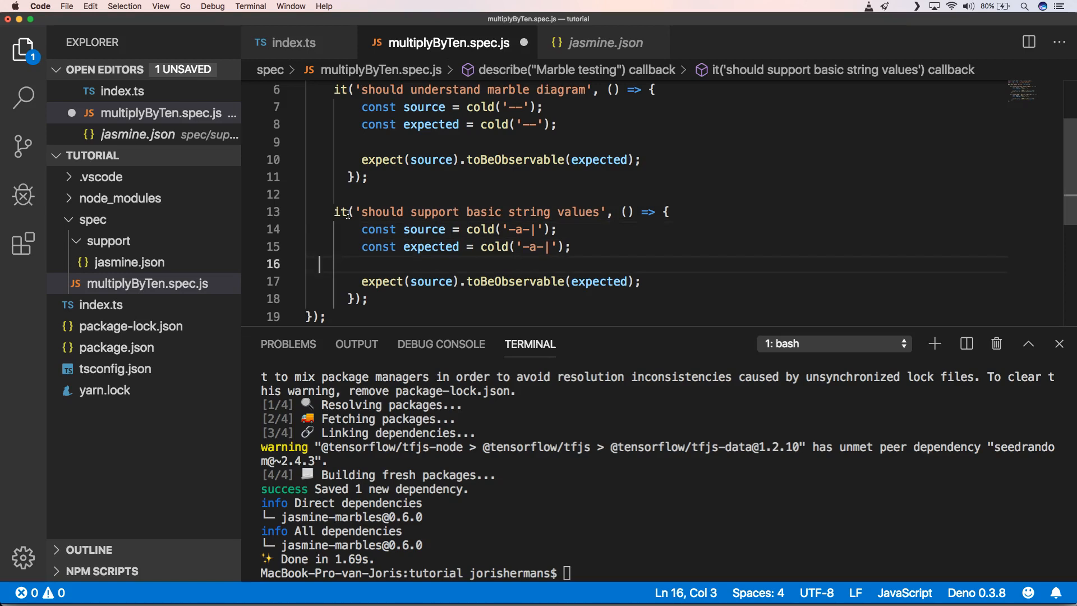
# Add the 'basic values provided as params (number)' test passing { a: 1 } to cold('-a-|') and save
pyautogui.click(443, 171)
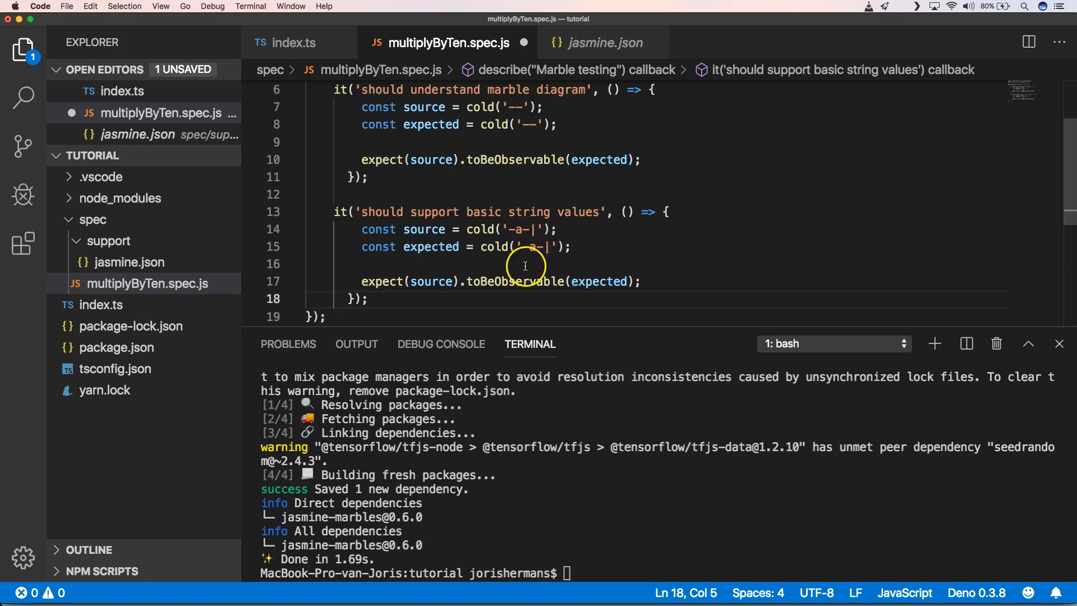
pyautogui.click(369, 298)
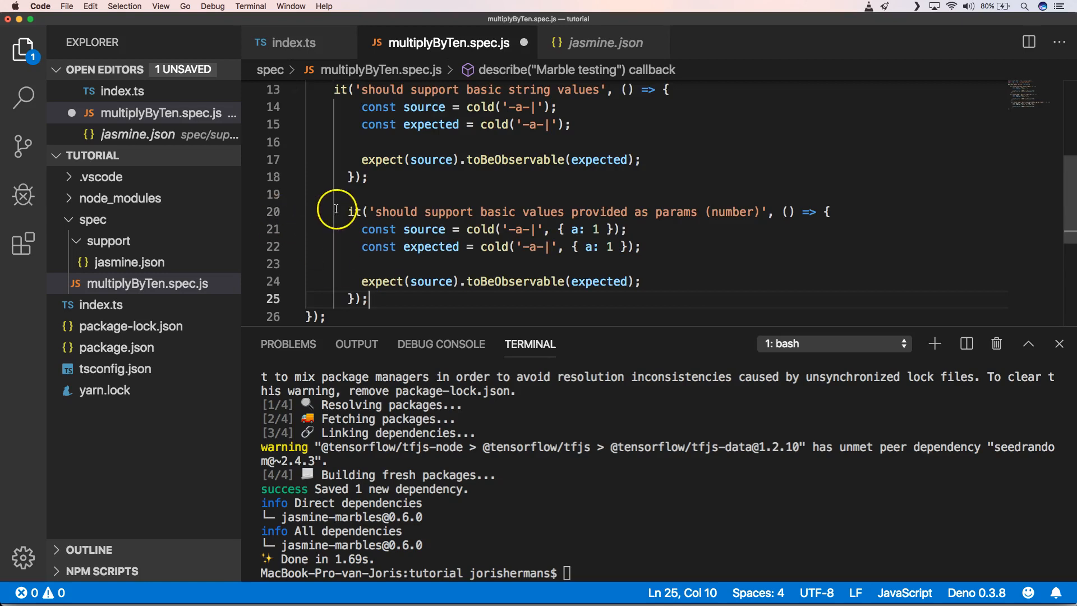
pyautogui.click(334, 212)
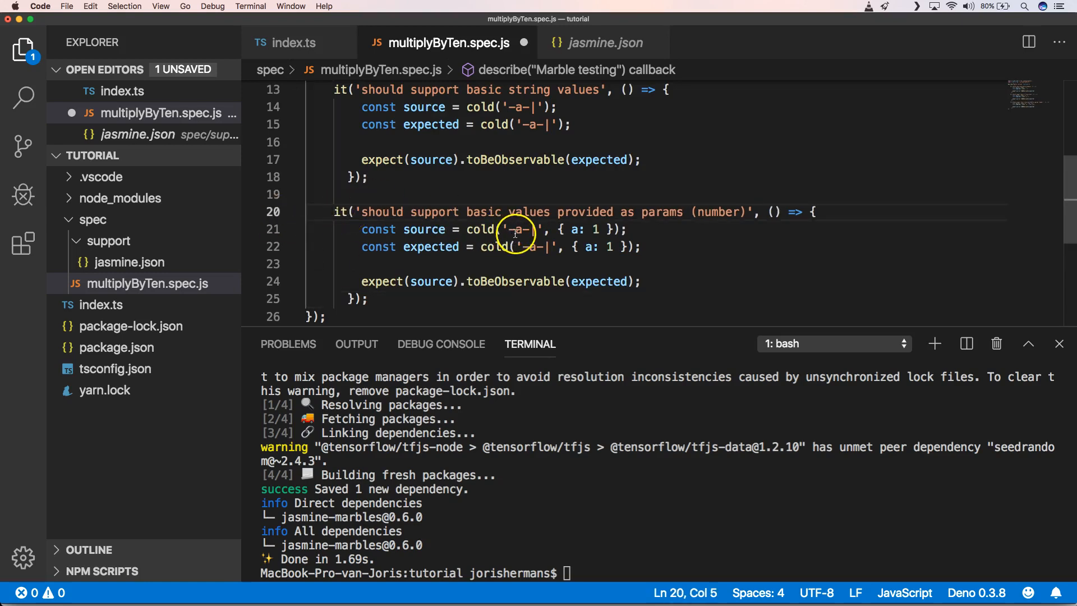
pyautogui.moveTo(423, 258)
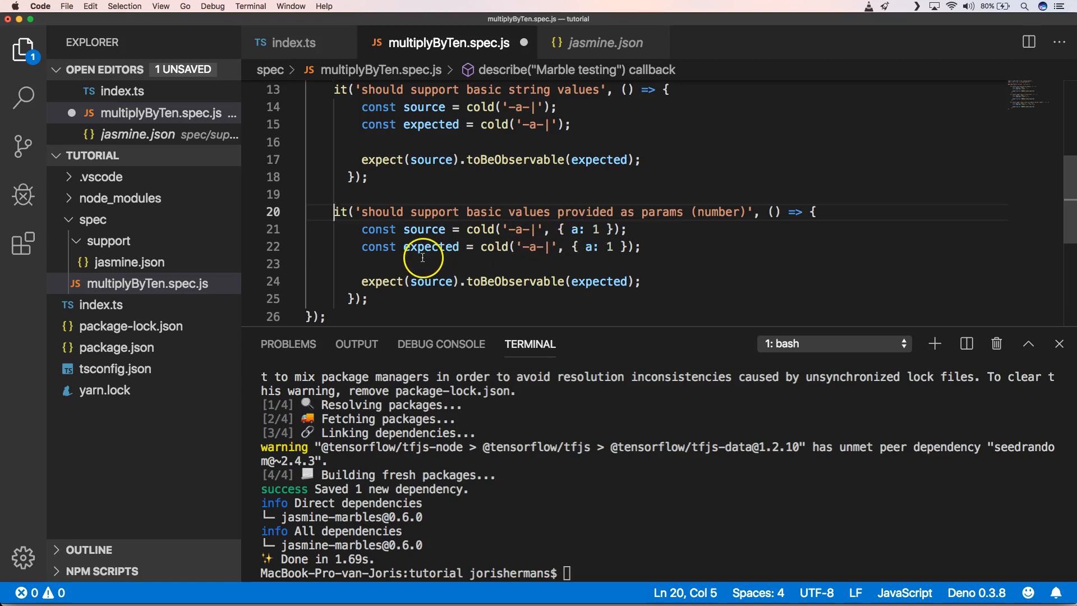
pyautogui.click(373, 307)
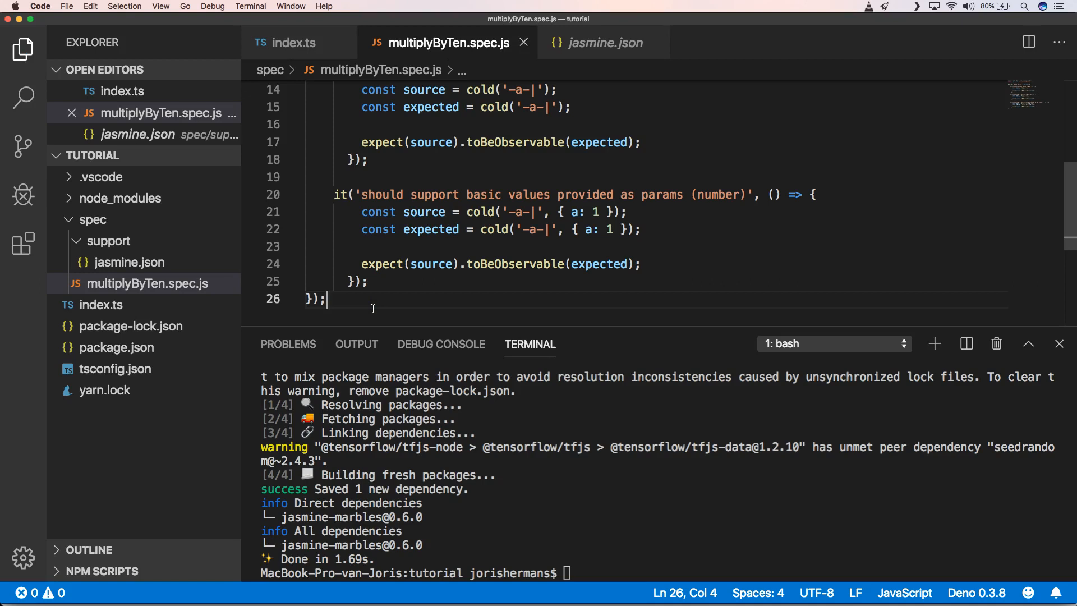
# Paste the object-params test with { a: { key: 'value' } } and fix the missing 'i' in it(
pyautogui.press('enter')
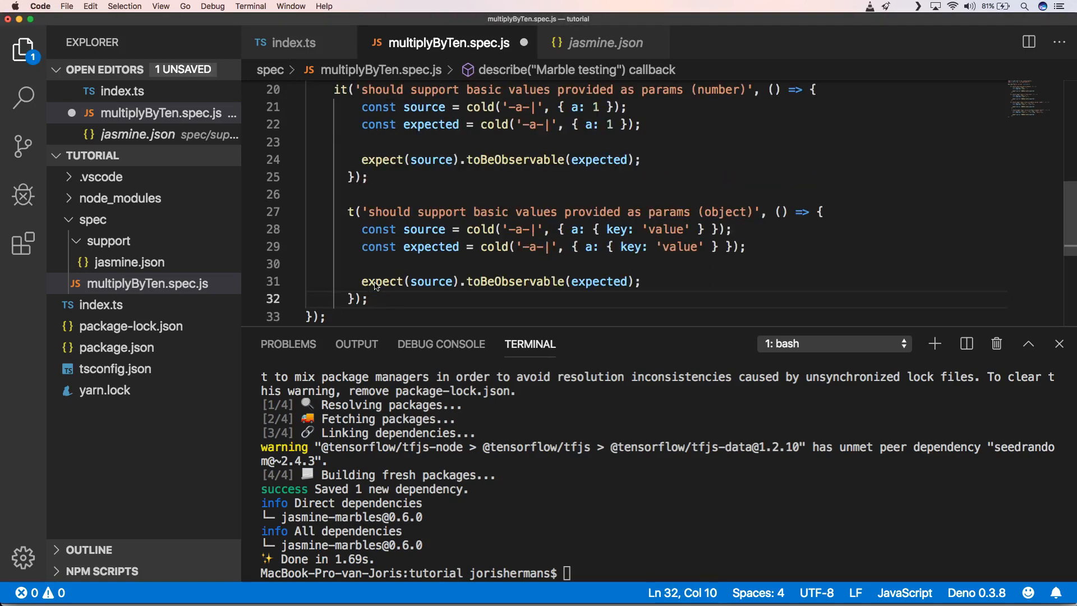
pyautogui.click(349, 212)
pyautogui.write('i')
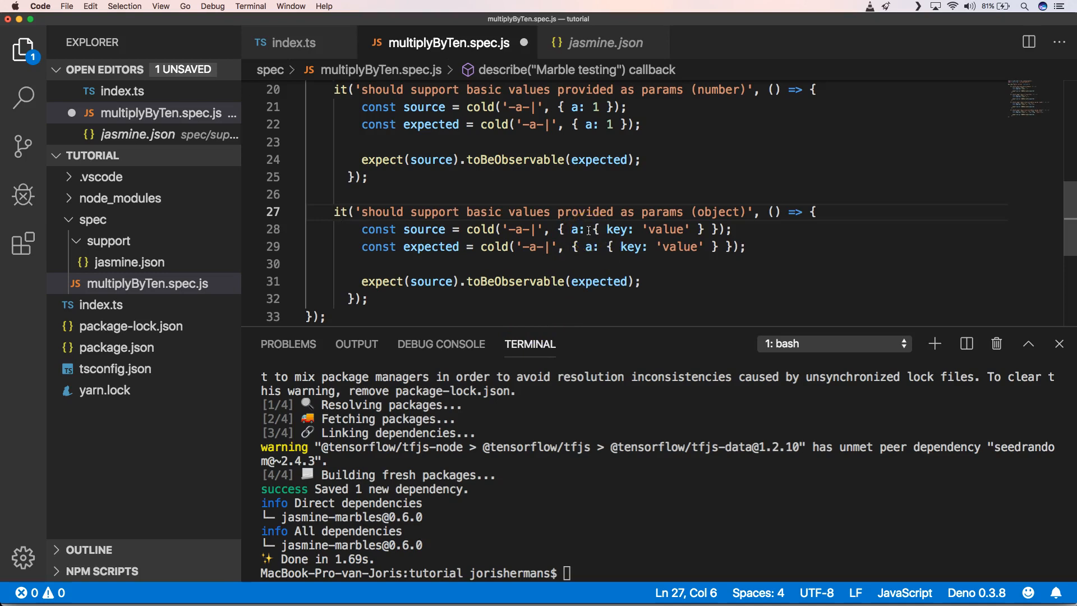
pyautogui.click(632, 247)
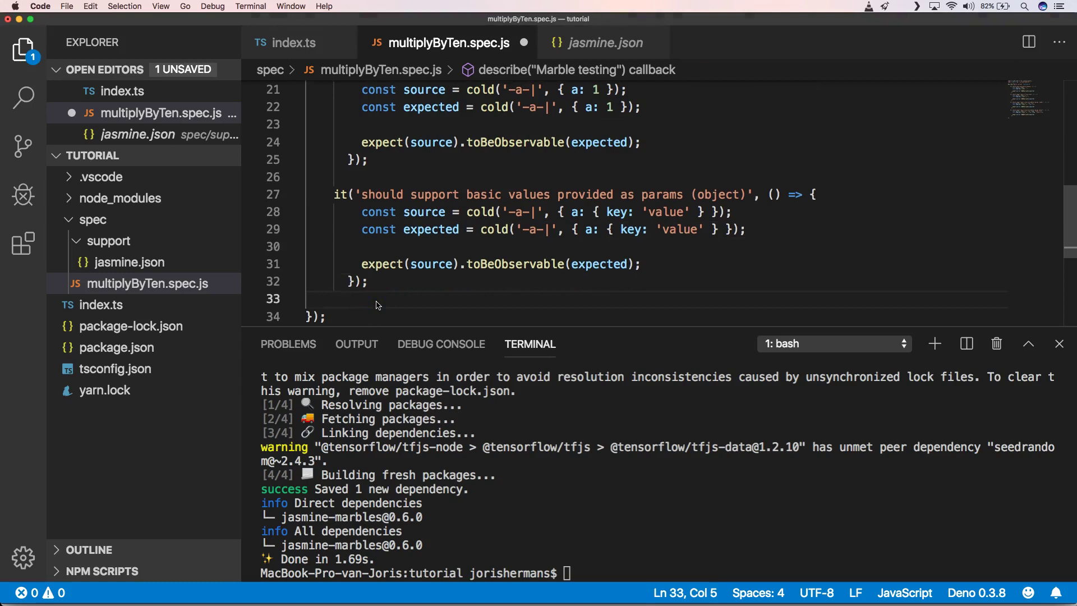
# Paste the basic errors, custom errors and multiple-emission of(1, 2, 3) vs cold('(abc|)') tests
pyautogui.scroll(-3)
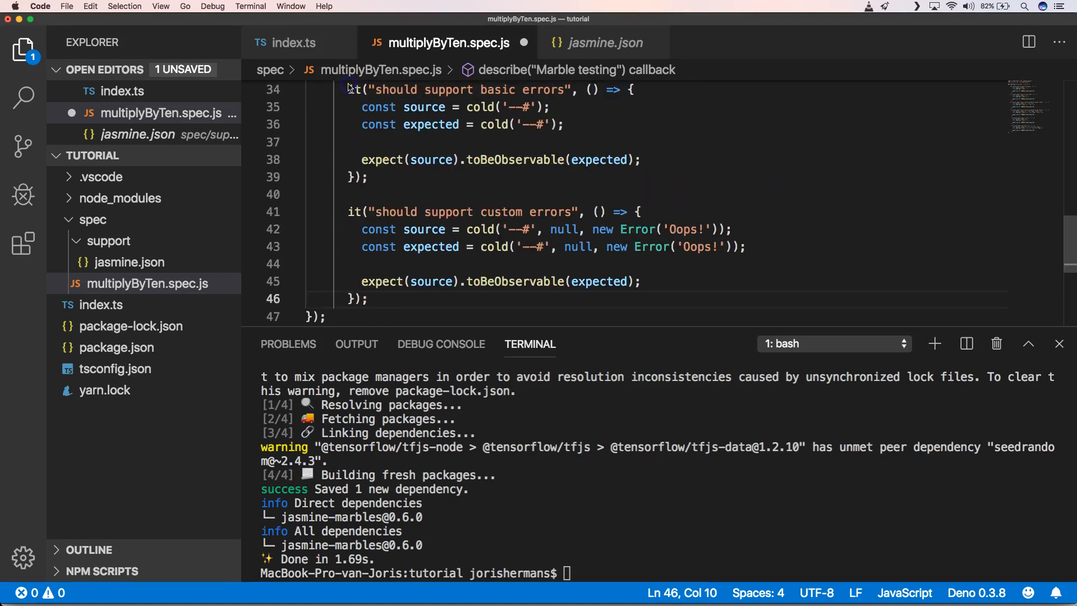
pyautogui.click(350, 90)
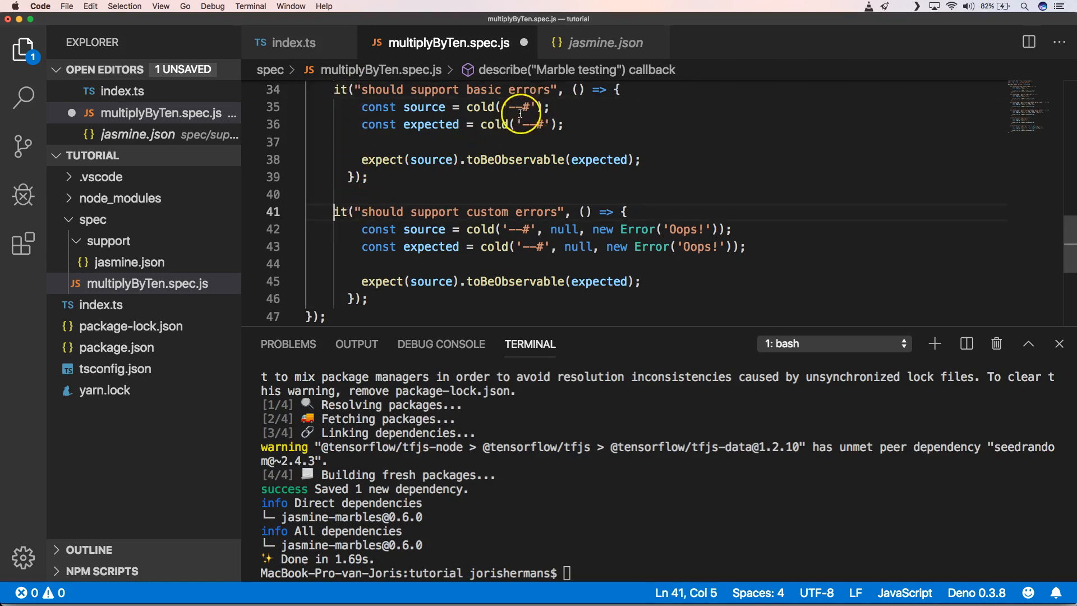
pyautogui.moveTo(524, 149)
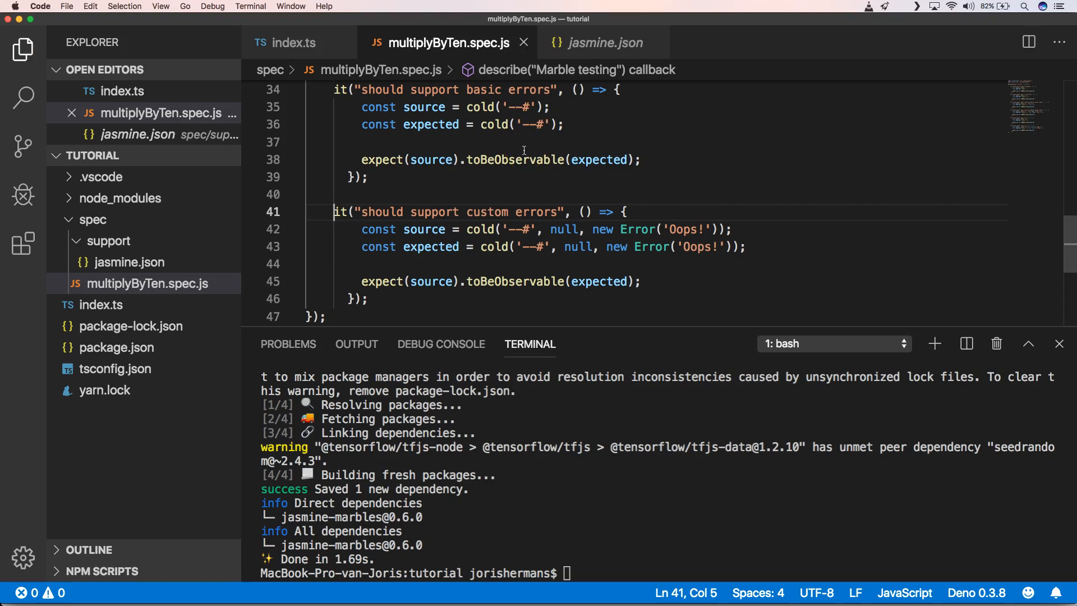
pyautogui.moveTo(611, 247)
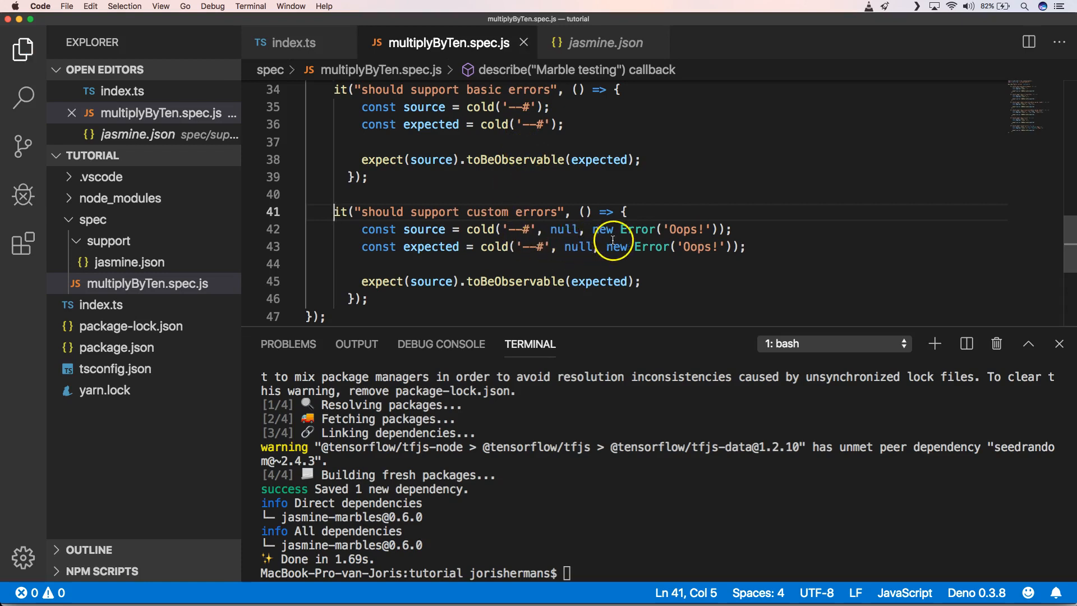
pyautogui.moveTo(604, 229)
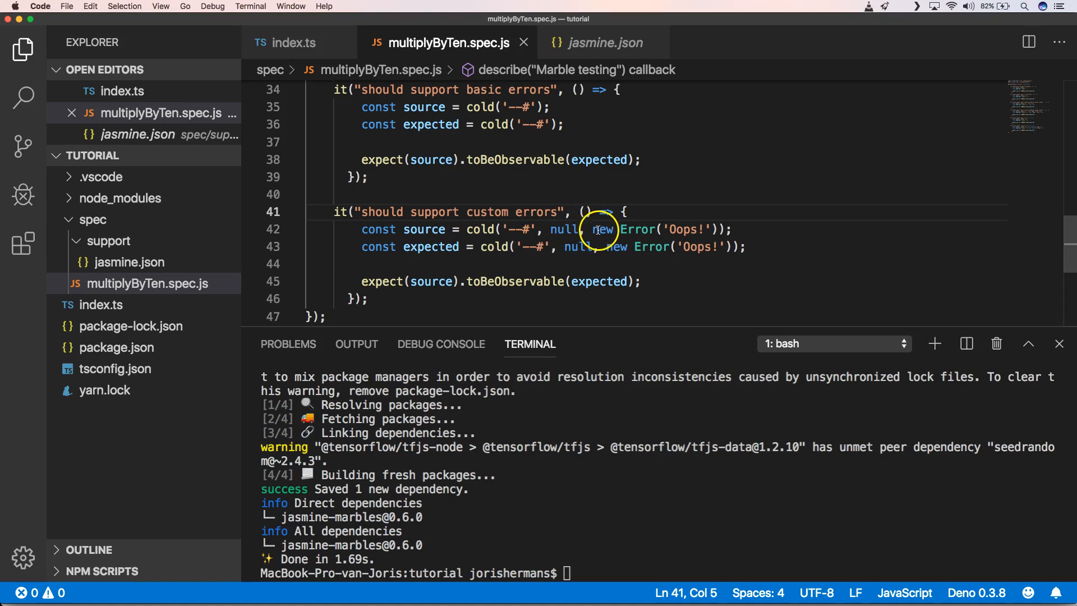
pyautogui.click(543, 264)
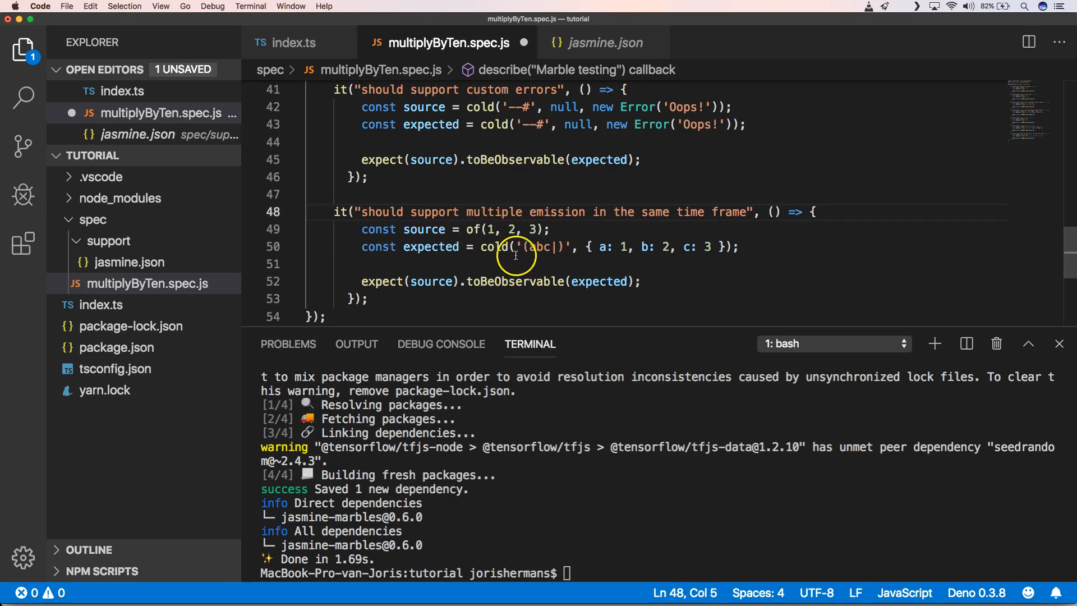
pyautogui.moveTo(635, 250)
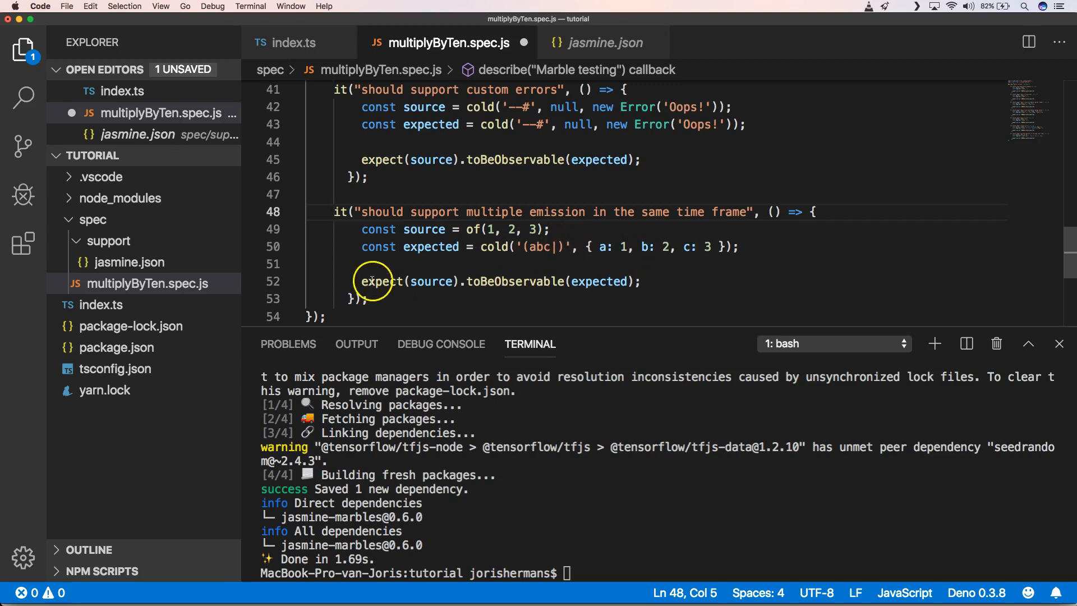
pyautogui.moveTo(591, 282)
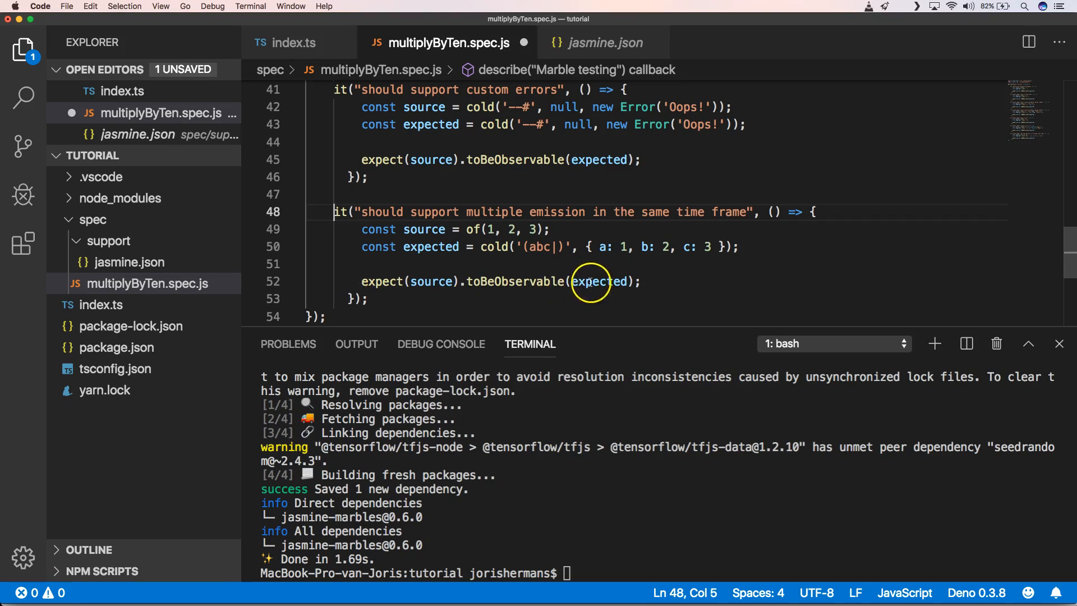
pyautogui.moveTo(337, 328)
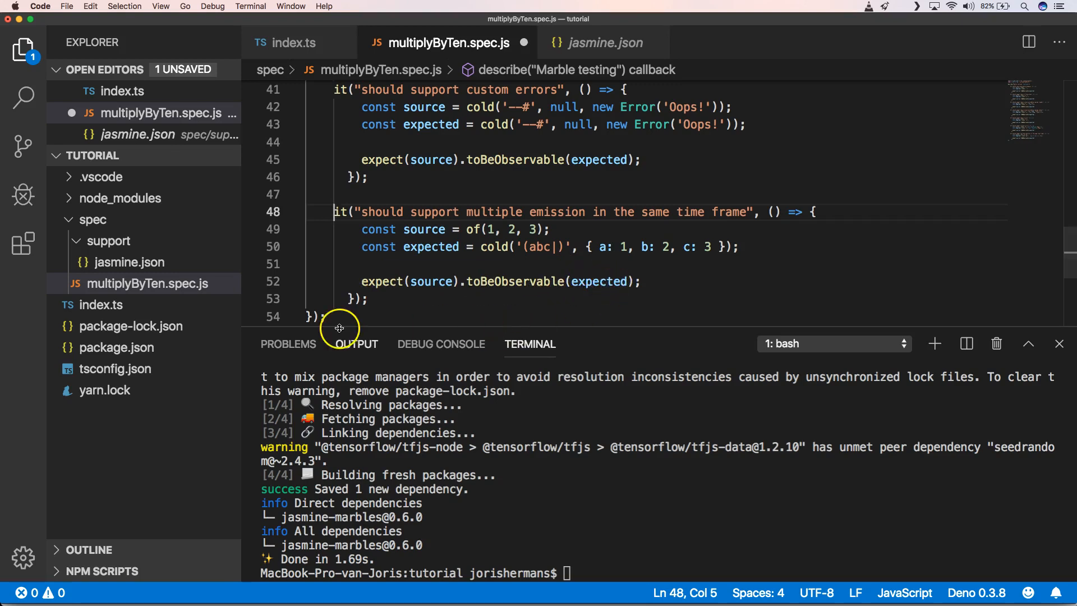
pyautogui.click(369, 299)
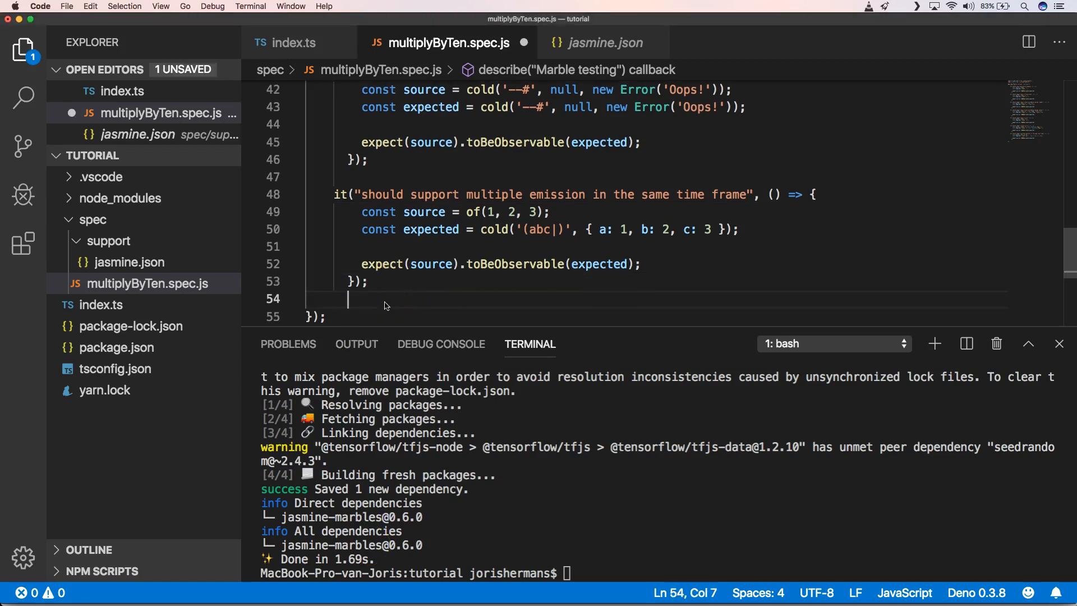
# Paste the hot-observable subscriptions test and point out the subscription point, b value and source uses
pyautogui.press('enter')
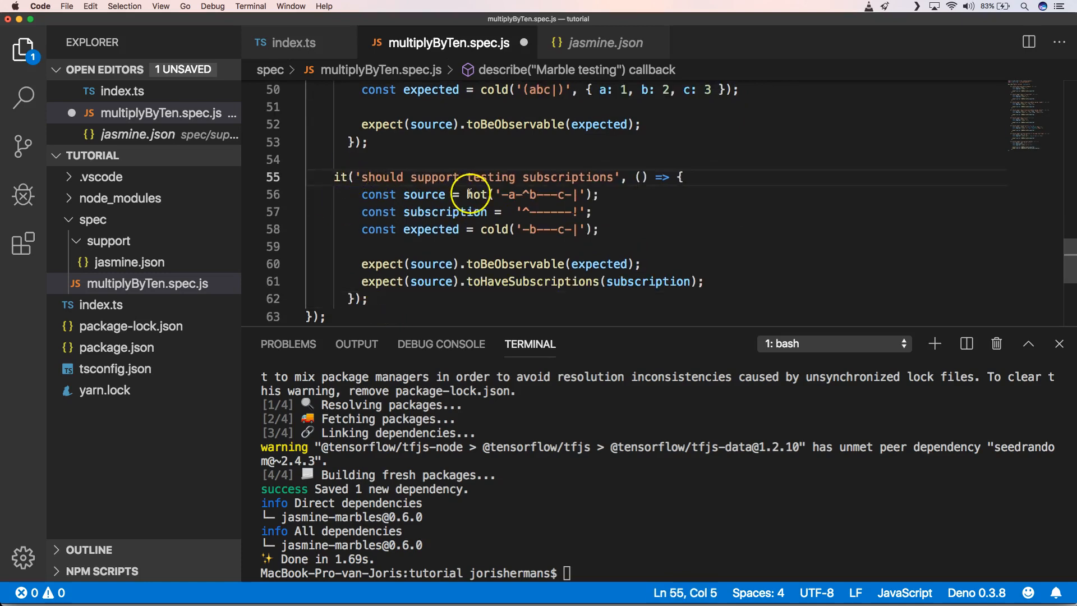
pyautogui.doubleClick(475, 194)
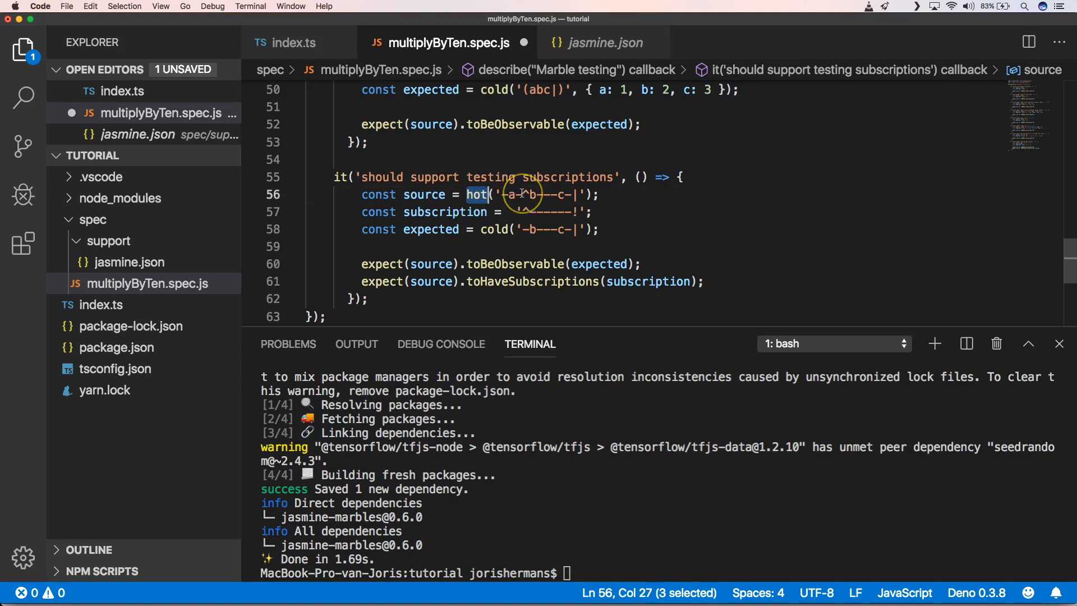
pyautogui.click(526, 194)
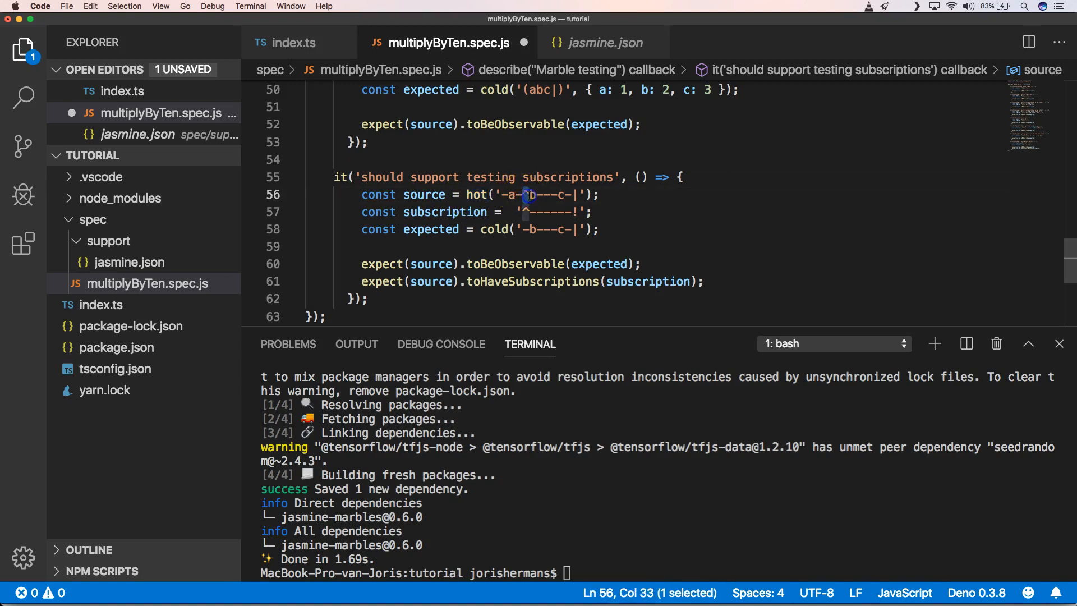
pyautogui.moveTo(488, 229)
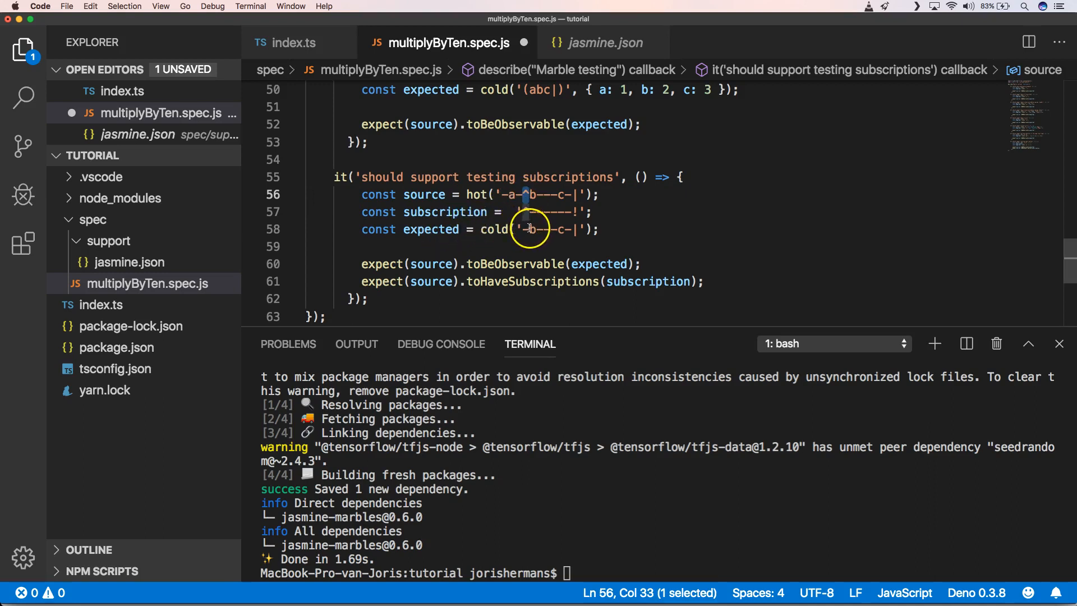
pyautogui.click(532, 229)
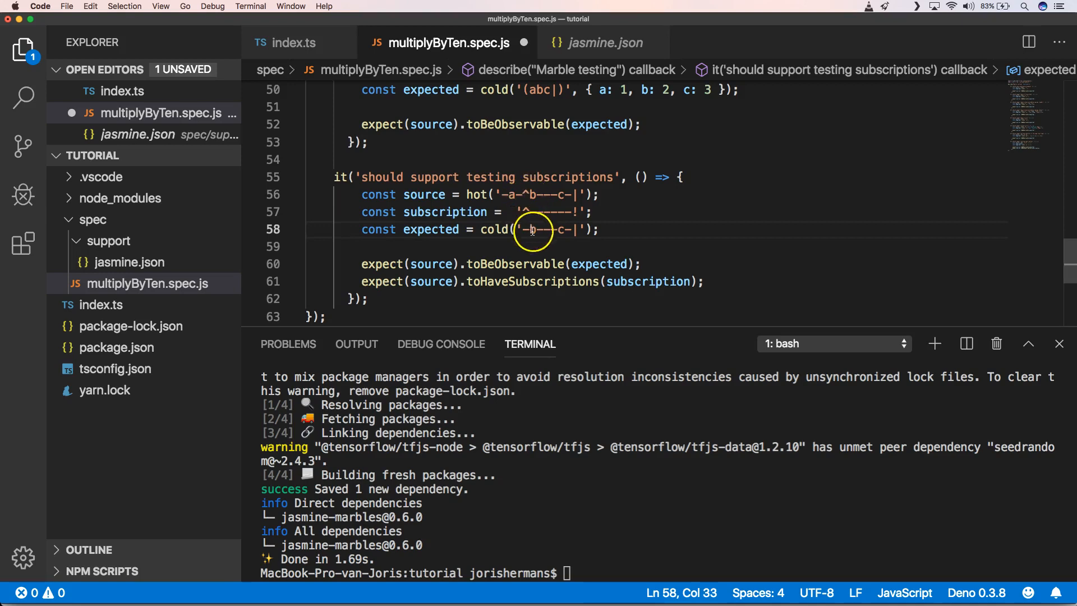
pyautogui.moveTo(565, 229)
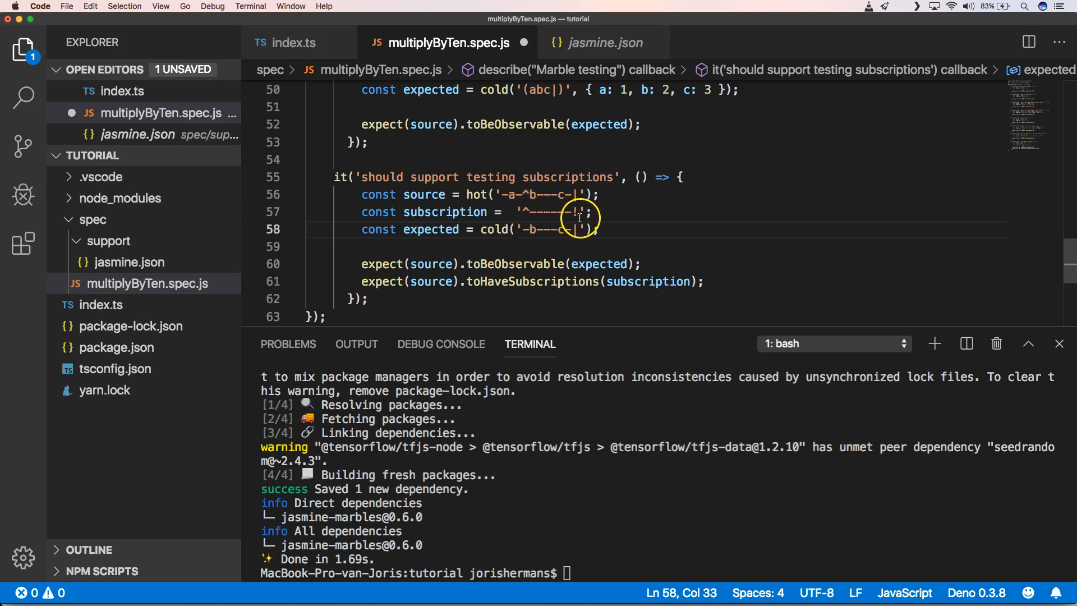
pyautogui.moveTo(472, 264)
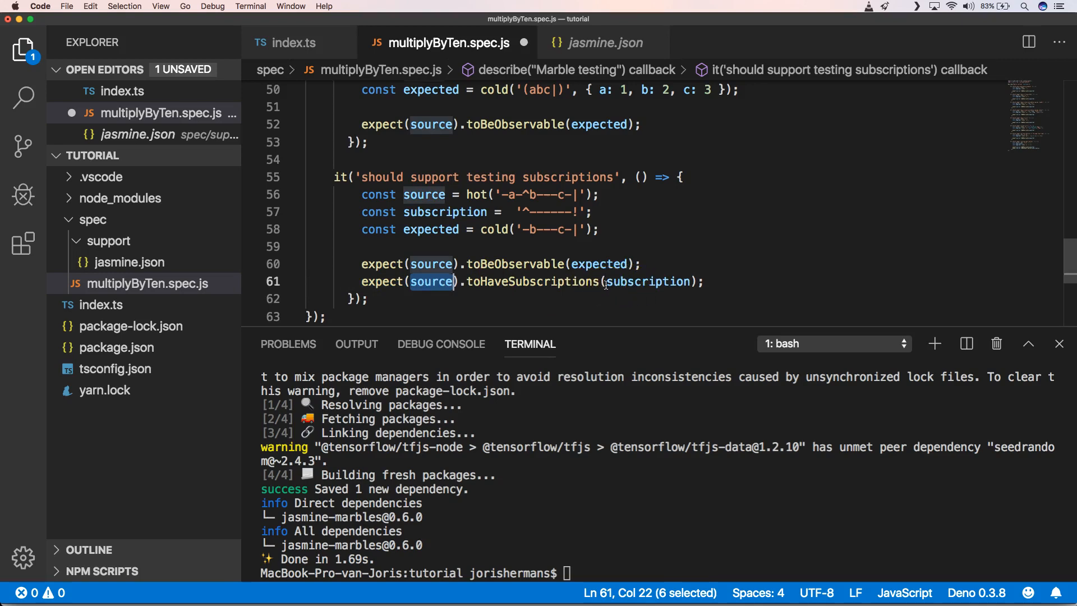
pyautogui.doubleClick(646, 281)
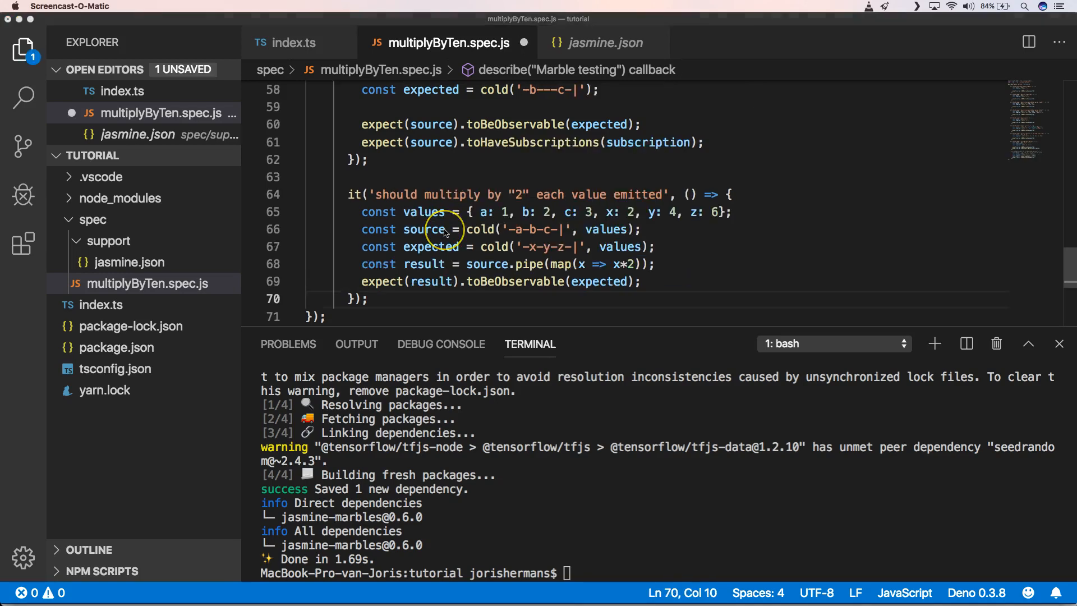
pyautogui.moveTo(443, 228)
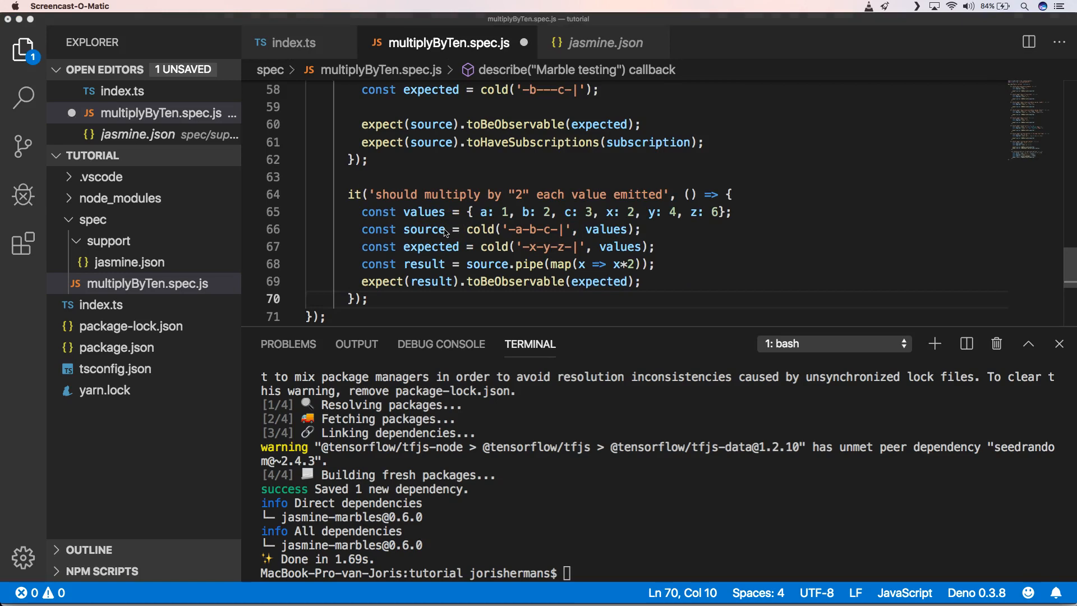
pyautogui.moveTo(543, 227)
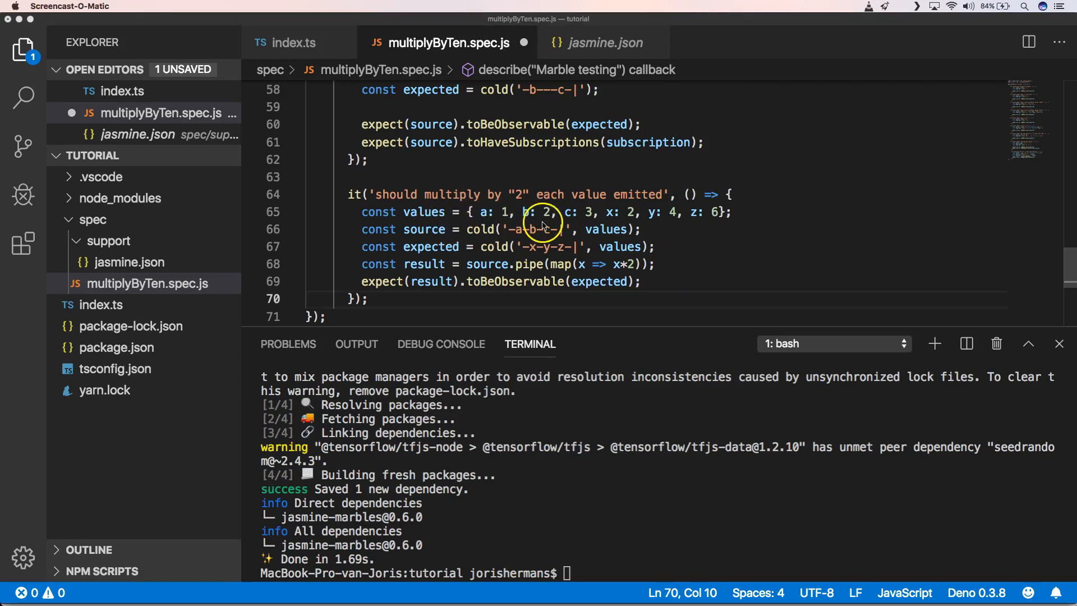
pyautogui.moveTo(586, 224)
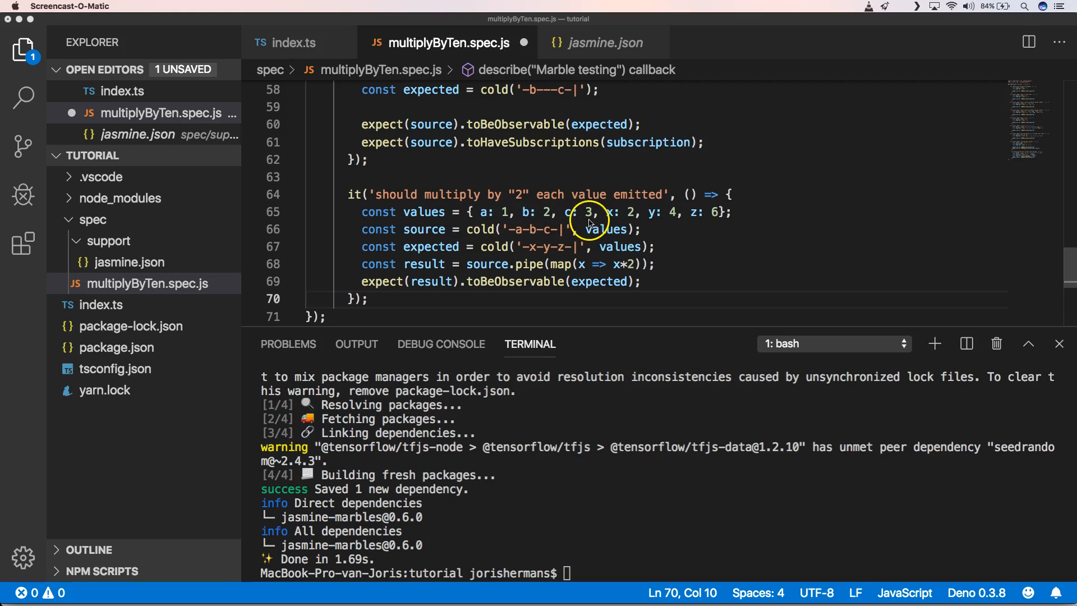
pyautogui.moveTo(532, 254)
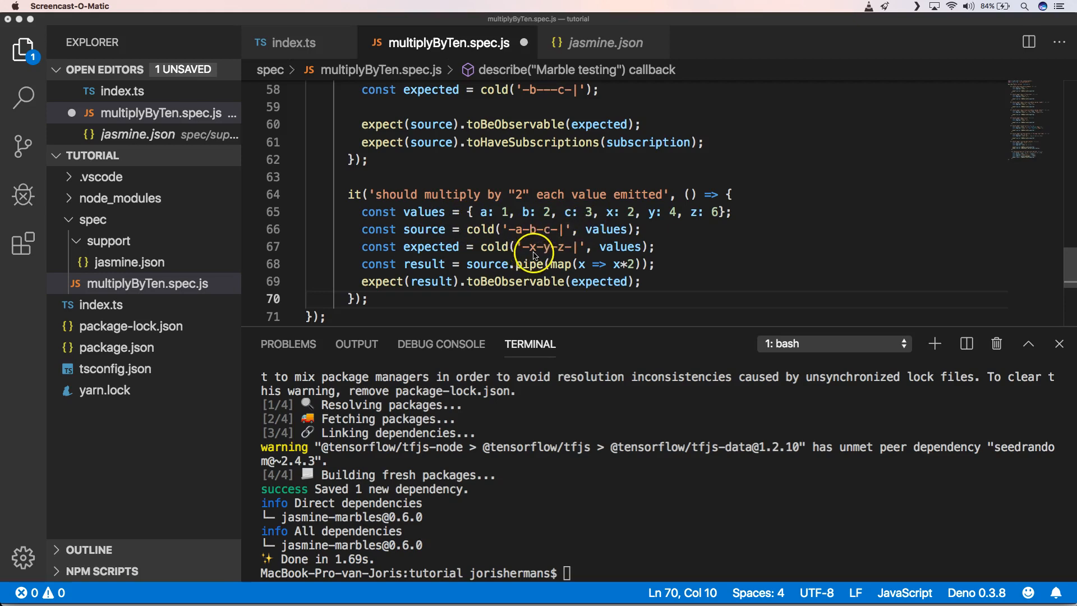
pyautogui.moveTo(635, 223)
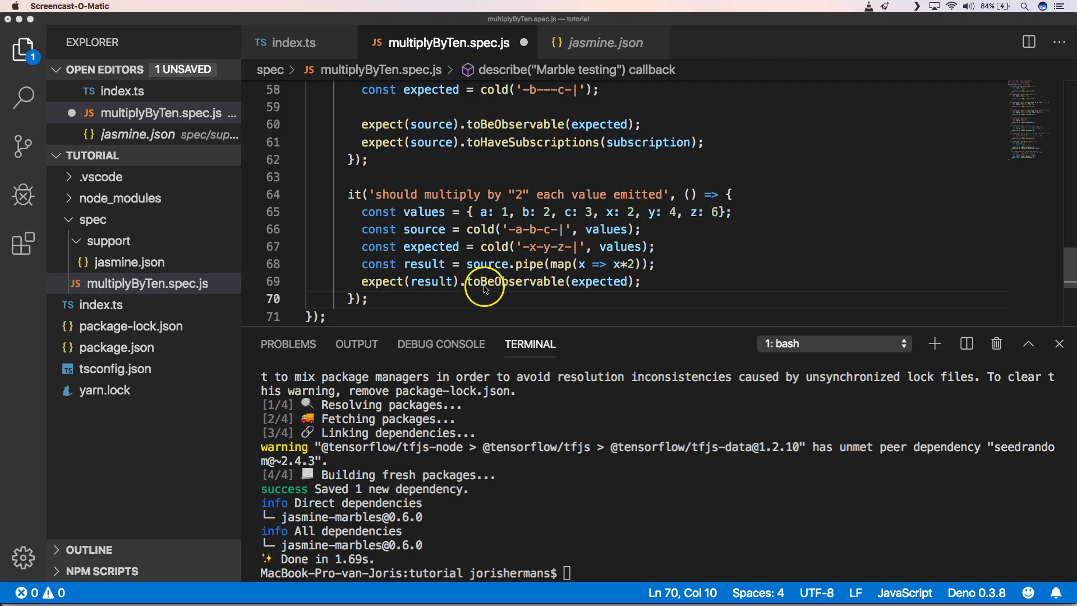
pyautogui.moveTo(492, 267)
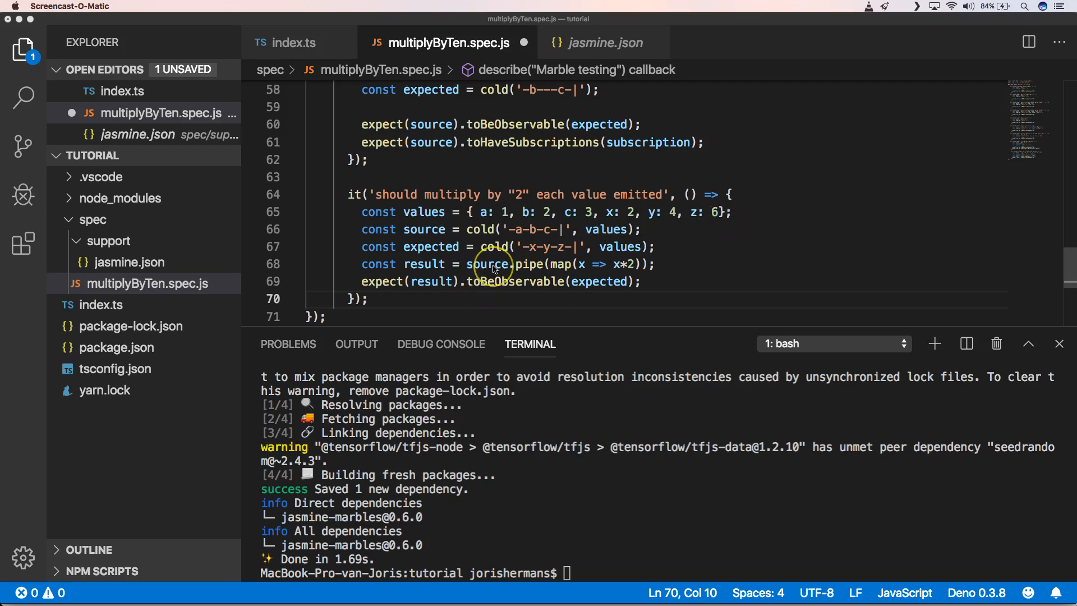
pyautogui.moveTo(517, 234)
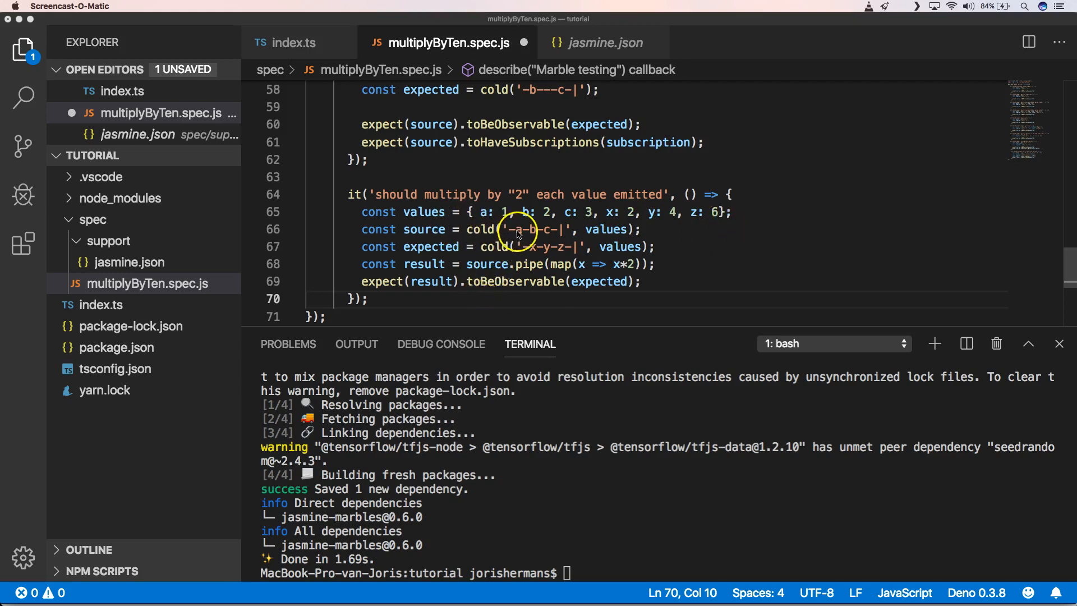
pyautogui.moveTo(528, 270)
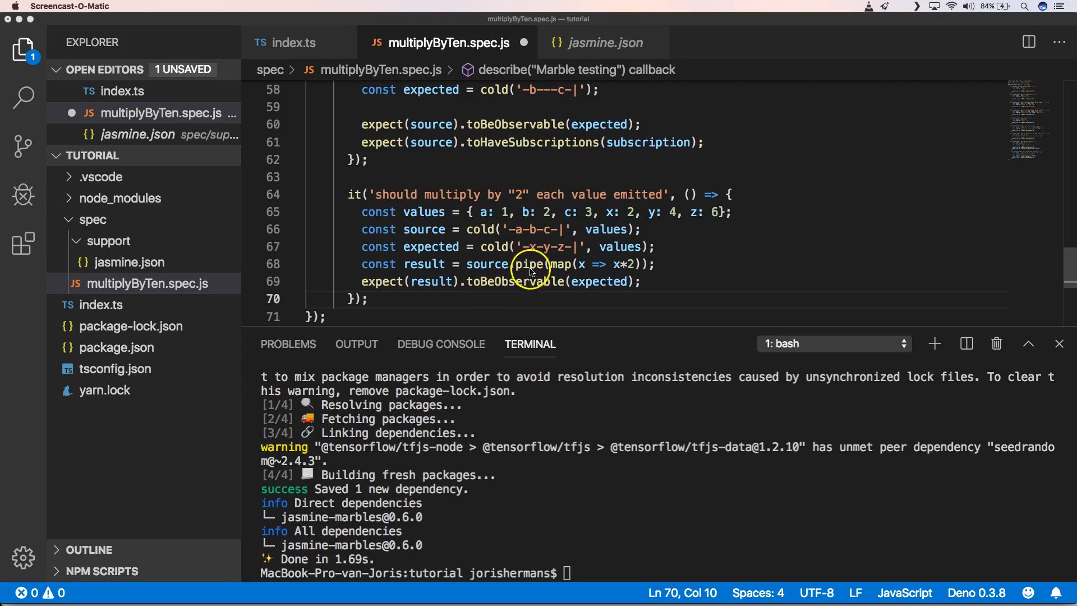
pyautogui.moveTo(591, 274)
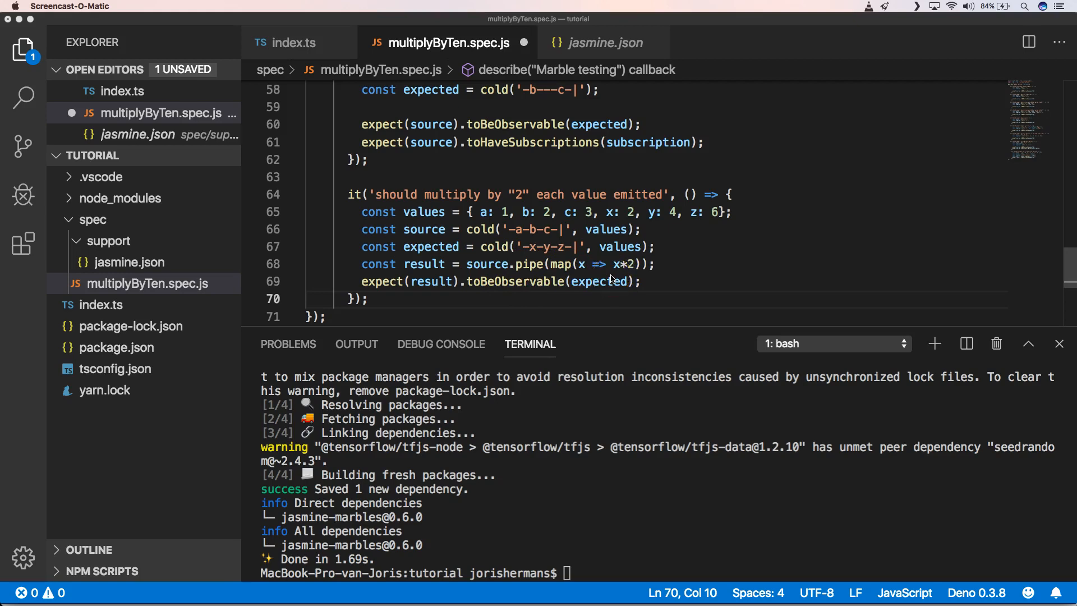
pyautogui.moveTo(552, 303)
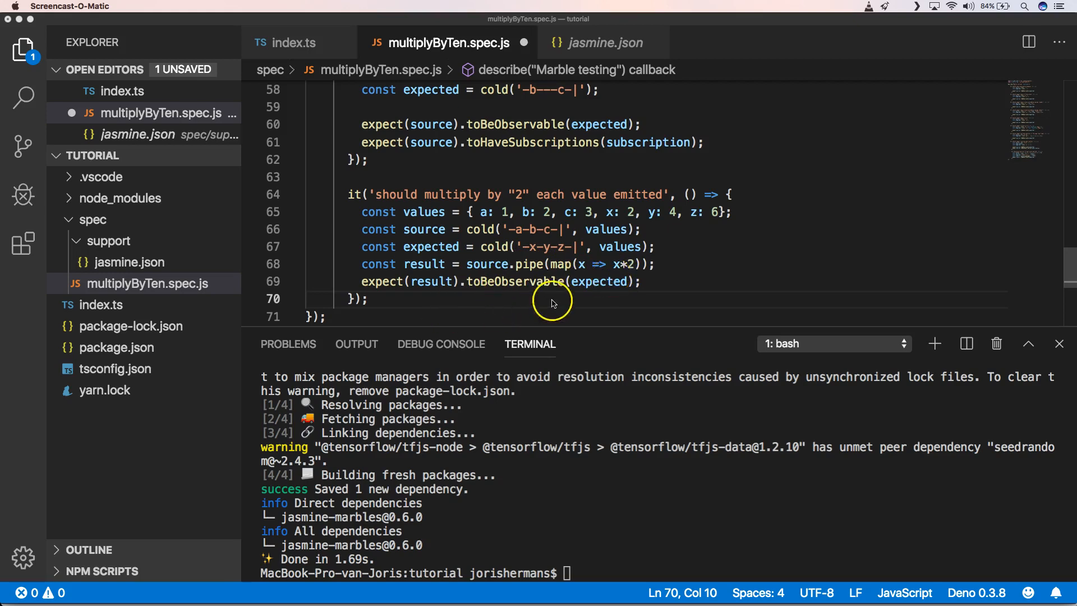
pyautogui.moveTo(537, 254)
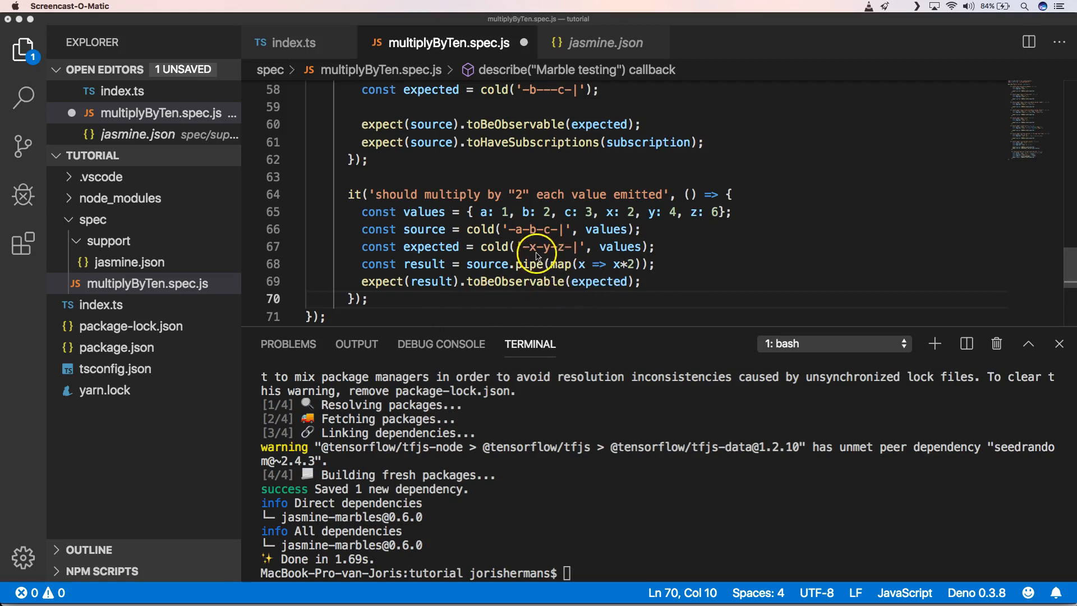
pyautogui.moveTo(613, 213)
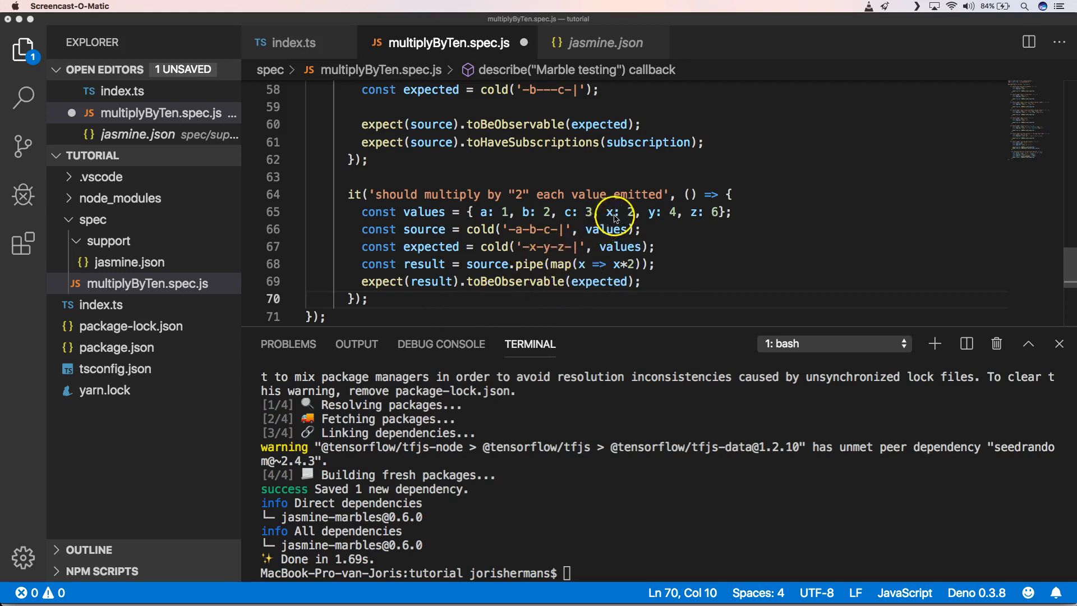
pyautogui.moveTo(715, 222)
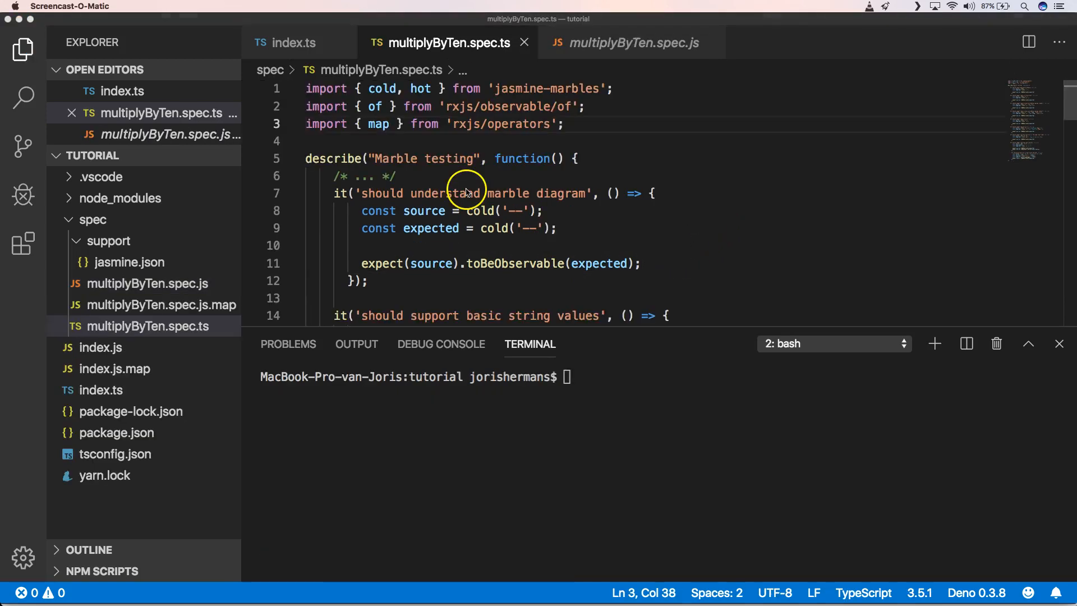
pyautogui.moveTo(489, 128)
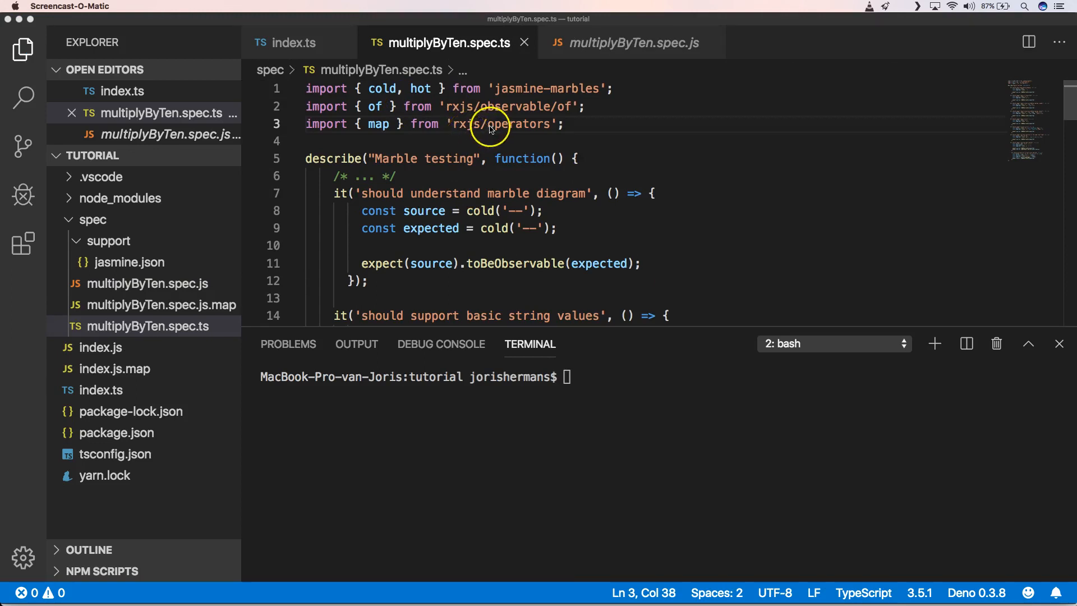
pyautogui.moveTo(391, 130)
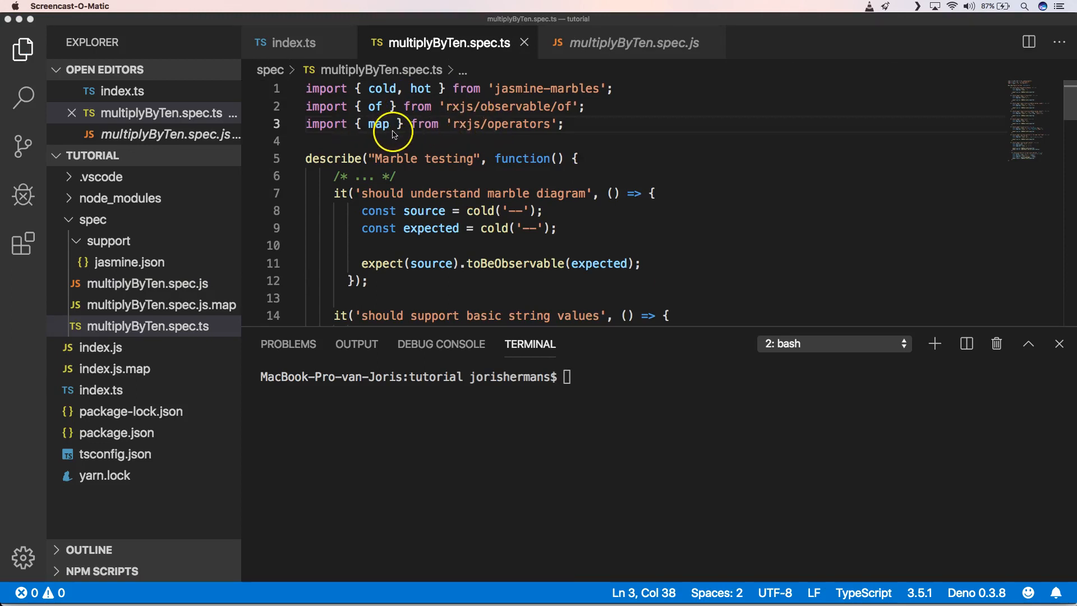
pyautogui.moveTo(528, 139)
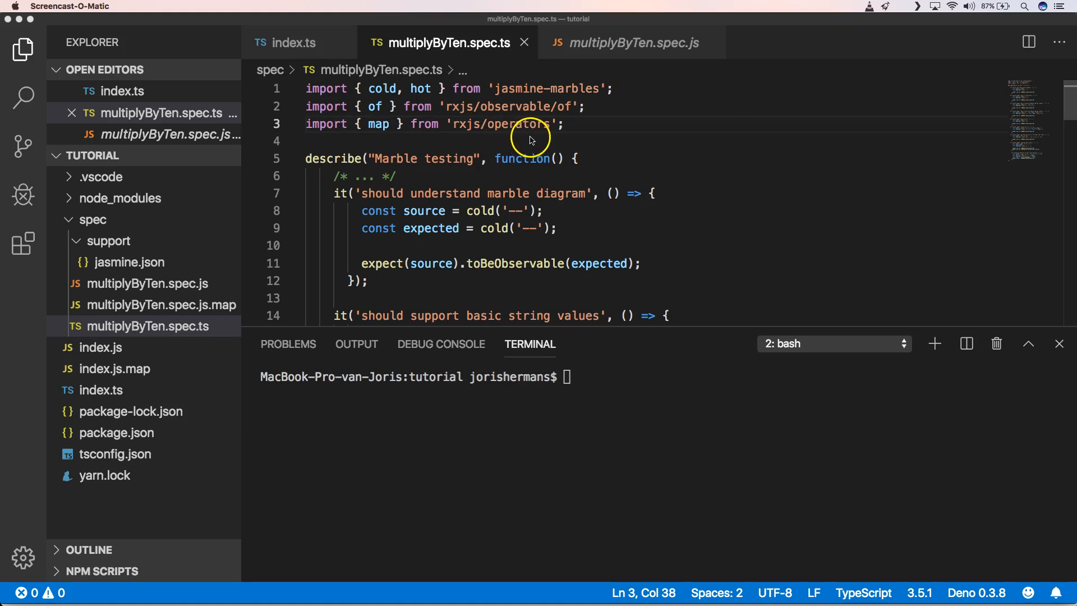
pyautogui.moveTo(158, 347)
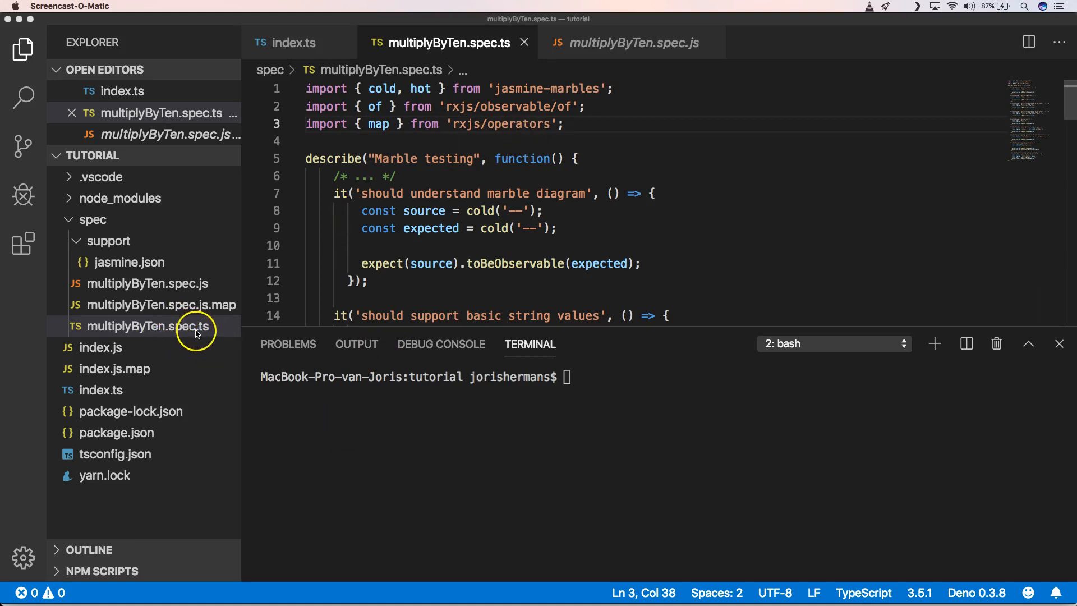
pyautogui.moveTo(183, 291)
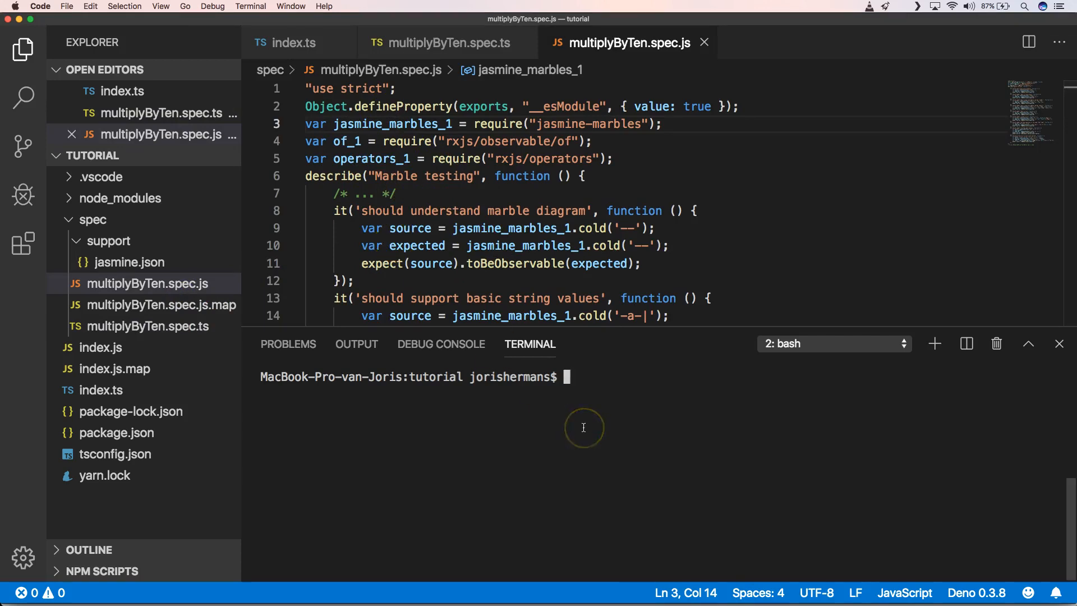
# Run jasmine in the terminal, reporting 9 specs and 0 failures
pyautogui.write('jasmi')
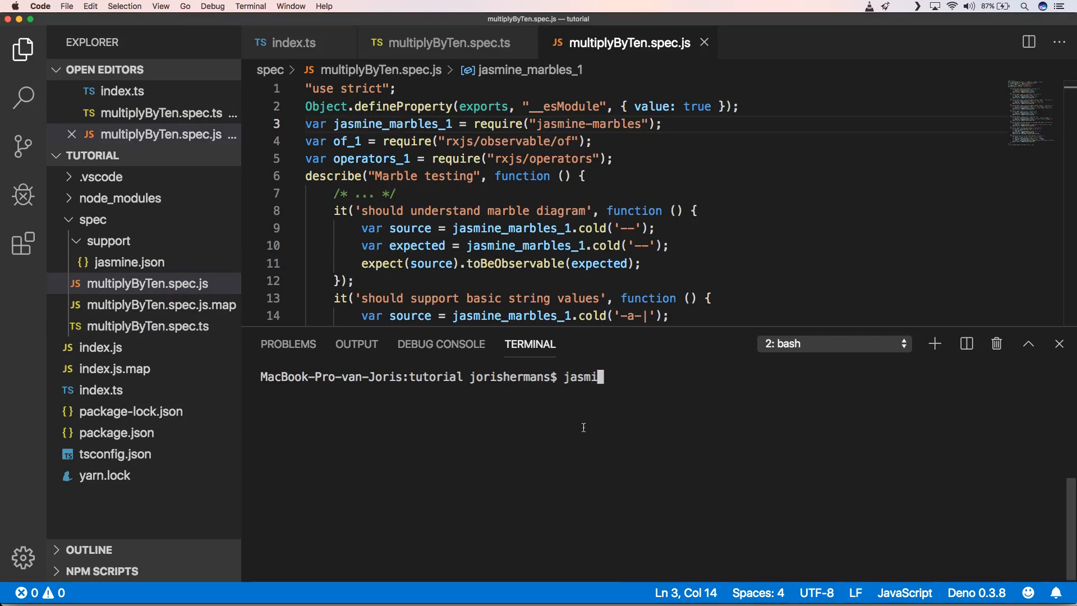
pyautogui.press('Return')
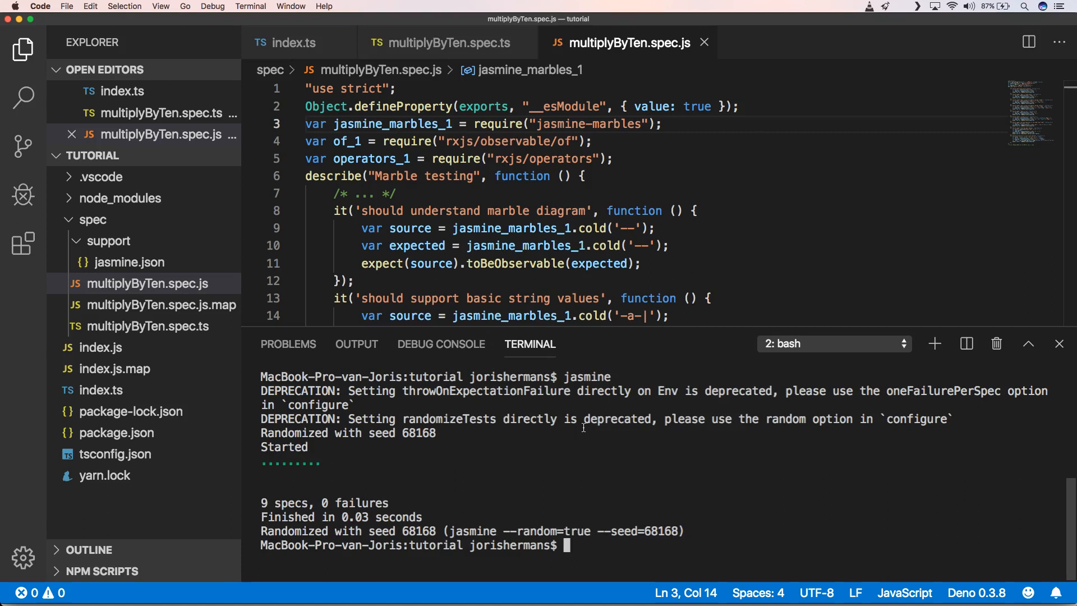
pyautogui.moveTo(181, 327)
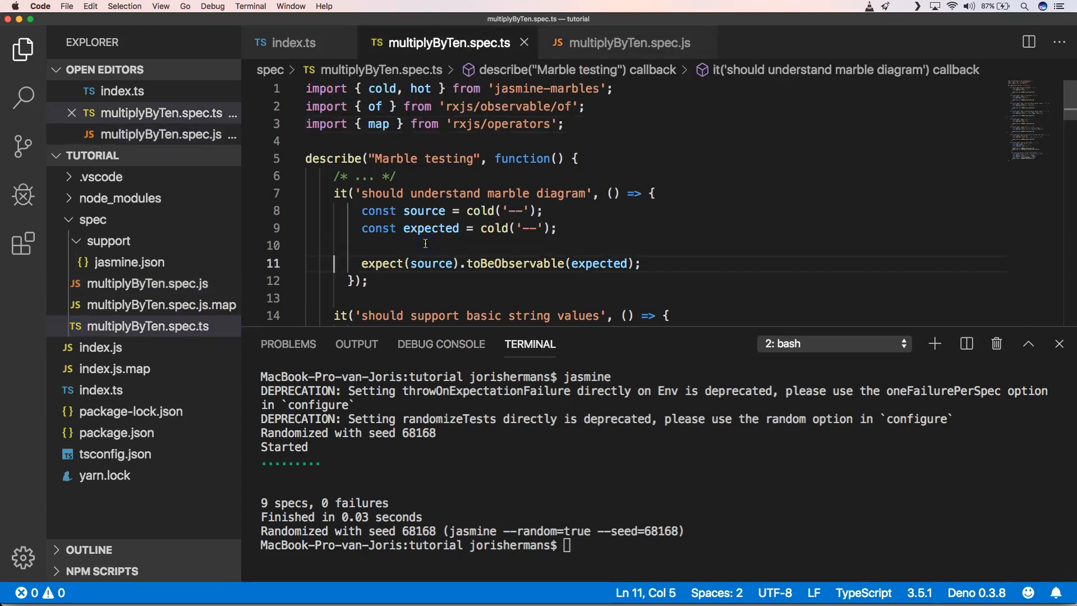
# Scroll the TypeScript spec down to the 'should multiply by "2" each value emitted' test
pyautogui.scroll(-3)
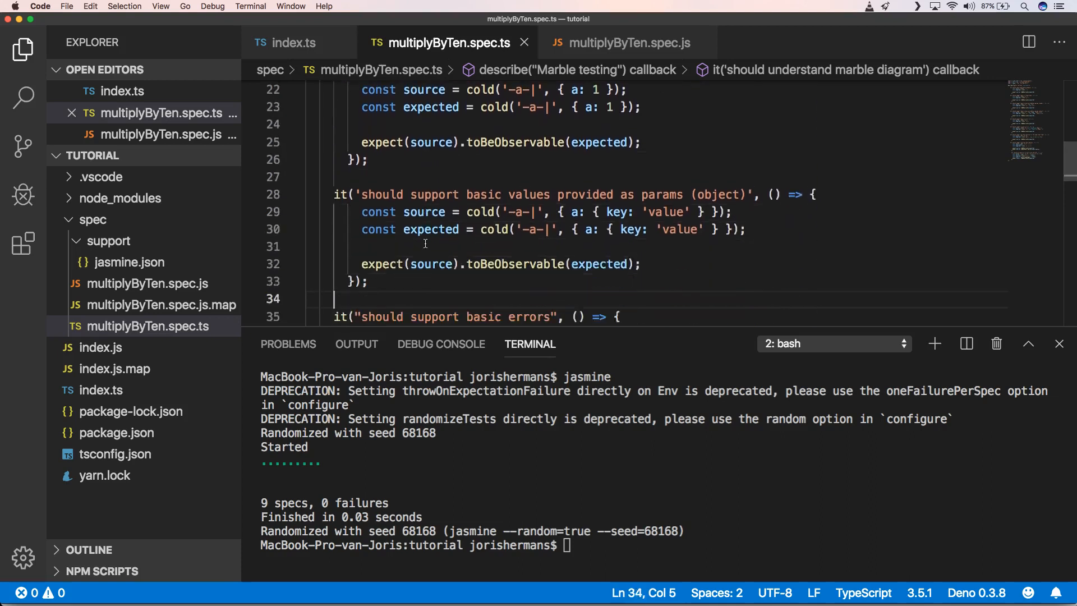
pyautogui.scroll(-3)
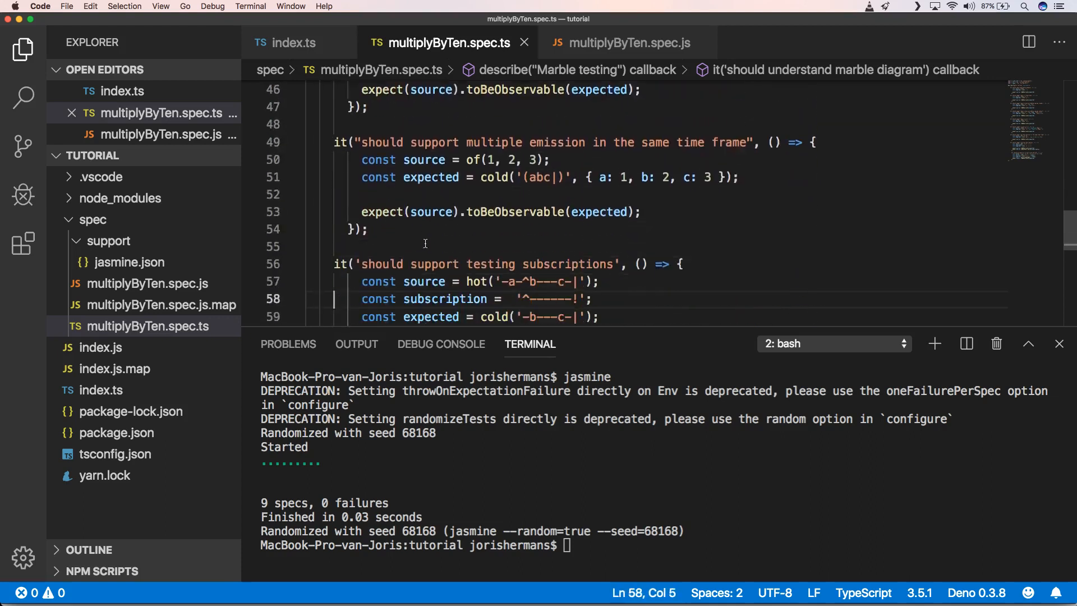
pyautogui.scroll(-3)
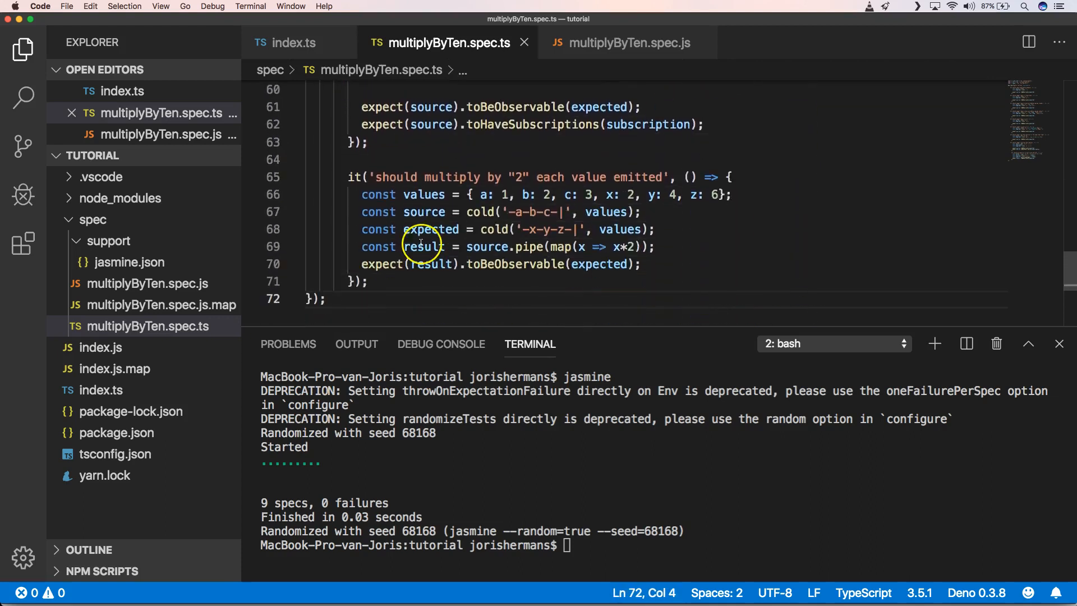
pyautogui.moveTo(508, 247)
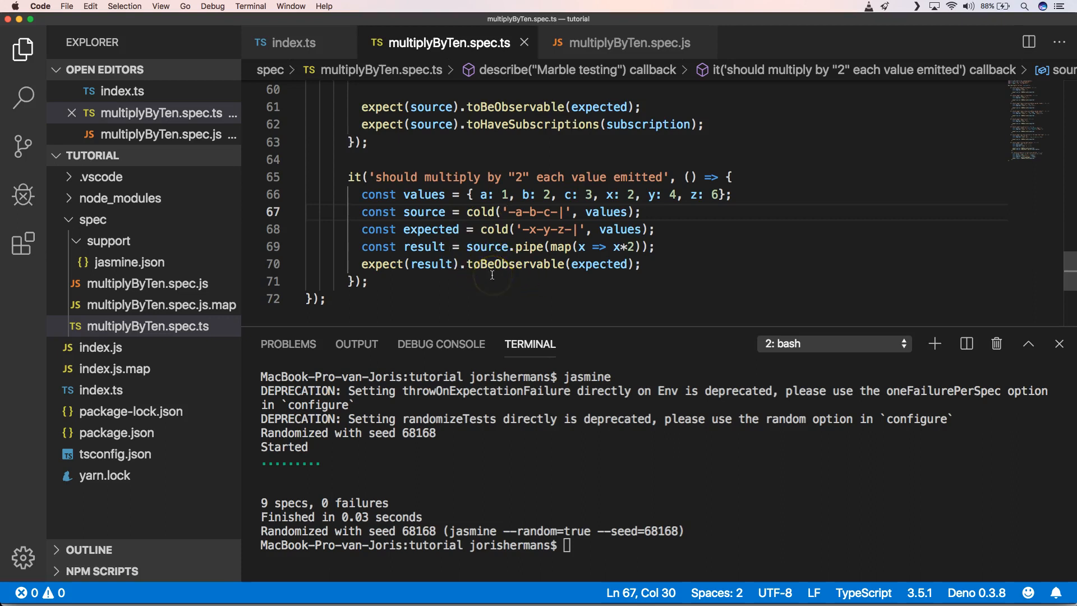
pyautogui.moveTo(597, 511)
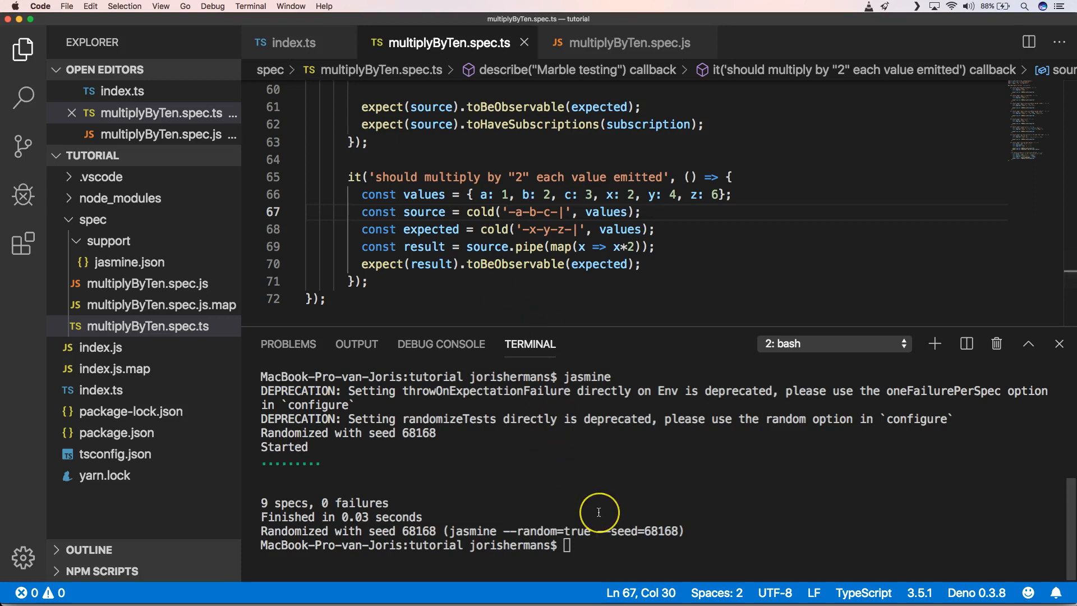